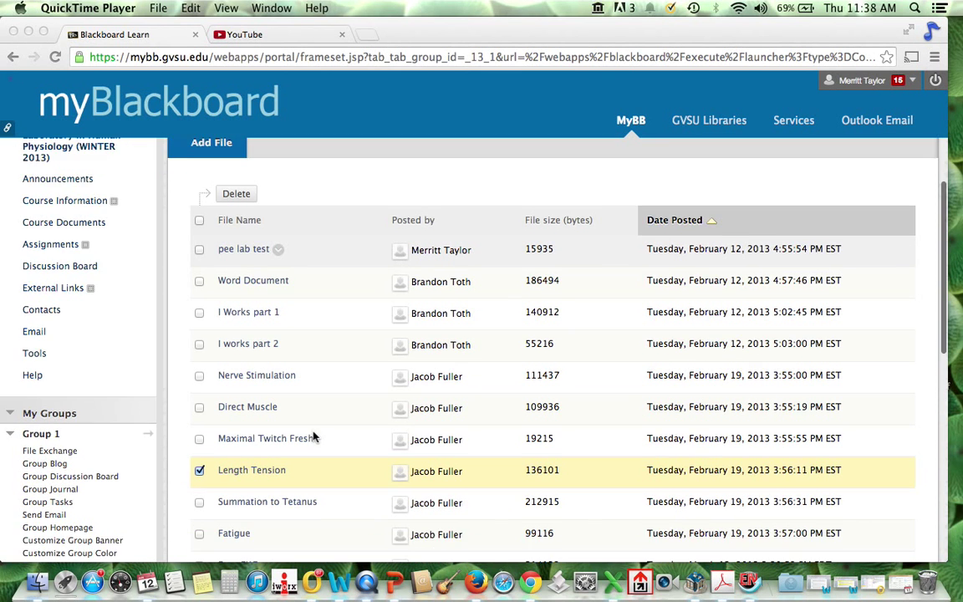
- Scroll the group File Exchange list down to the Length Tension file
scroll(down, 3)
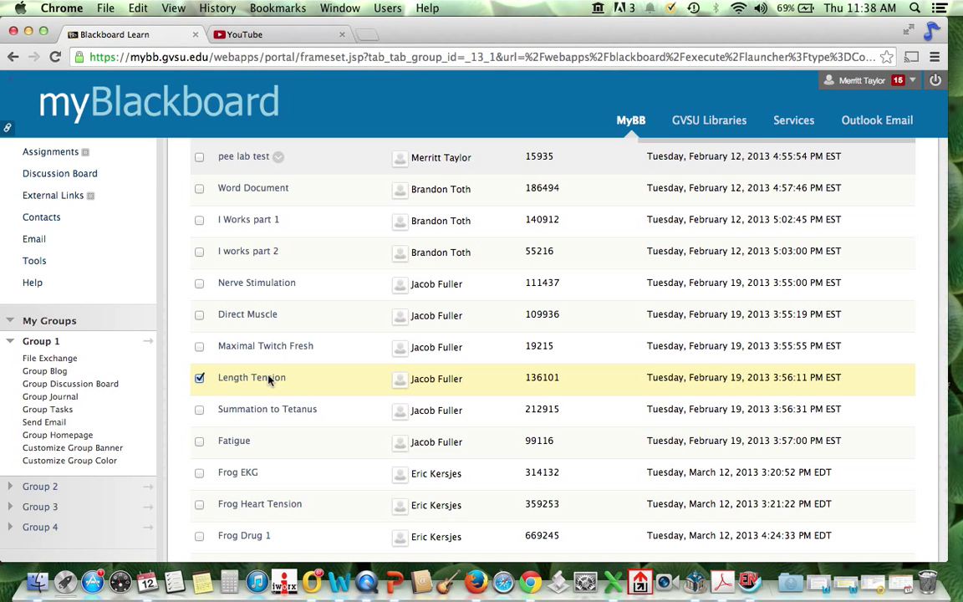
mouse_move(254, 382)
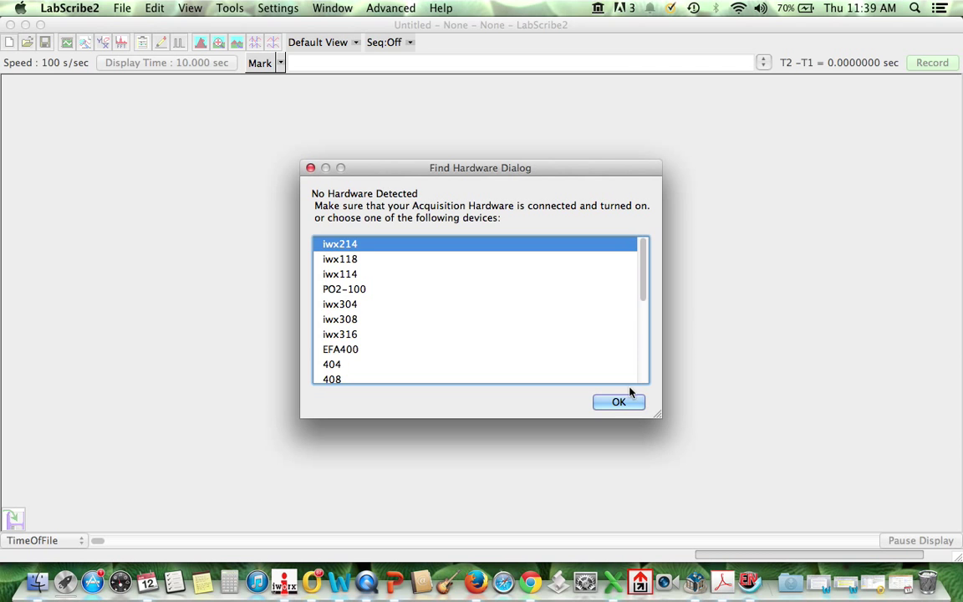
- Dismiss the Find Hardware prompt and view the loaded Length Tension trace
click(619, 402)
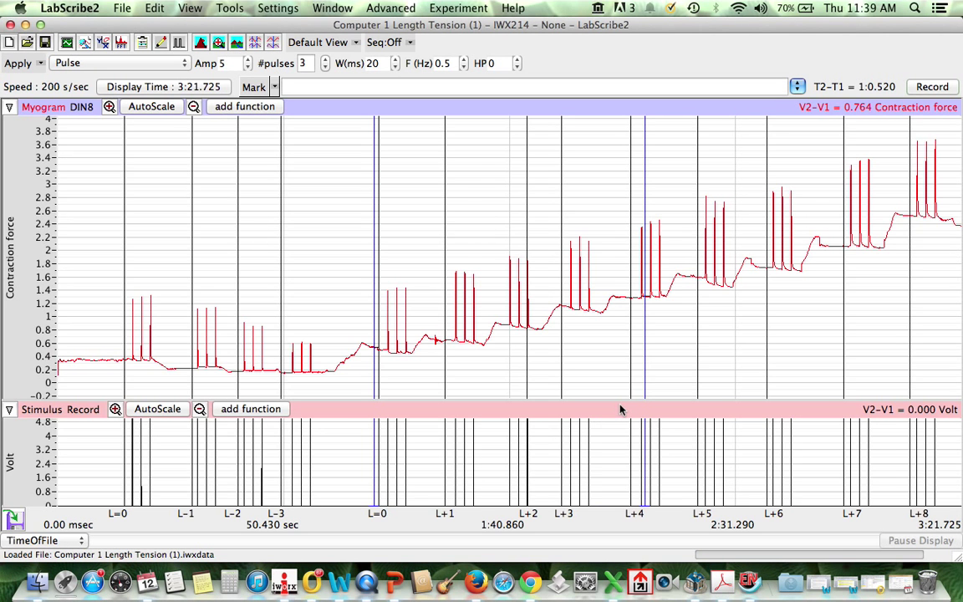
mouse_move(283, 378)
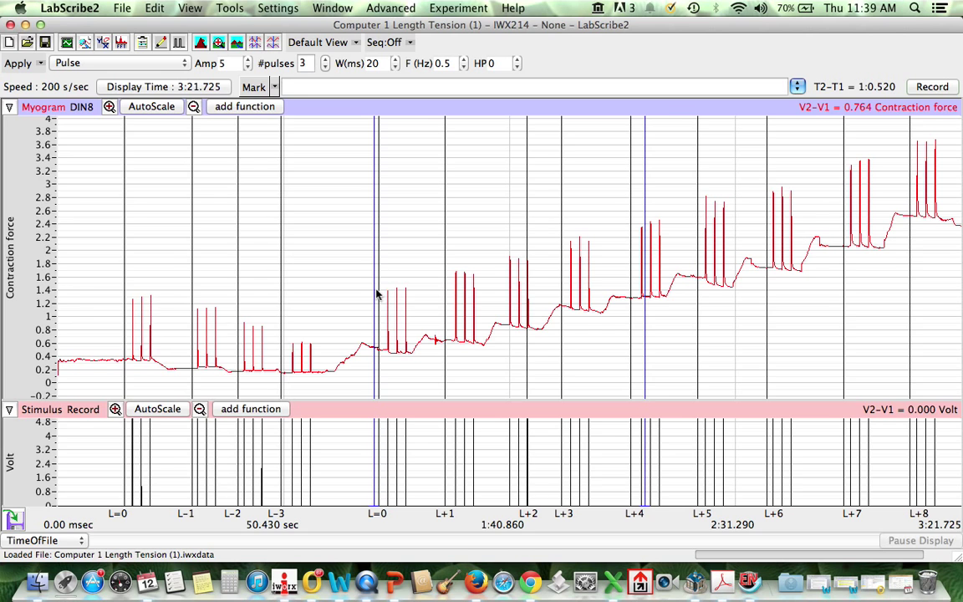
mouse_move(374, 294)
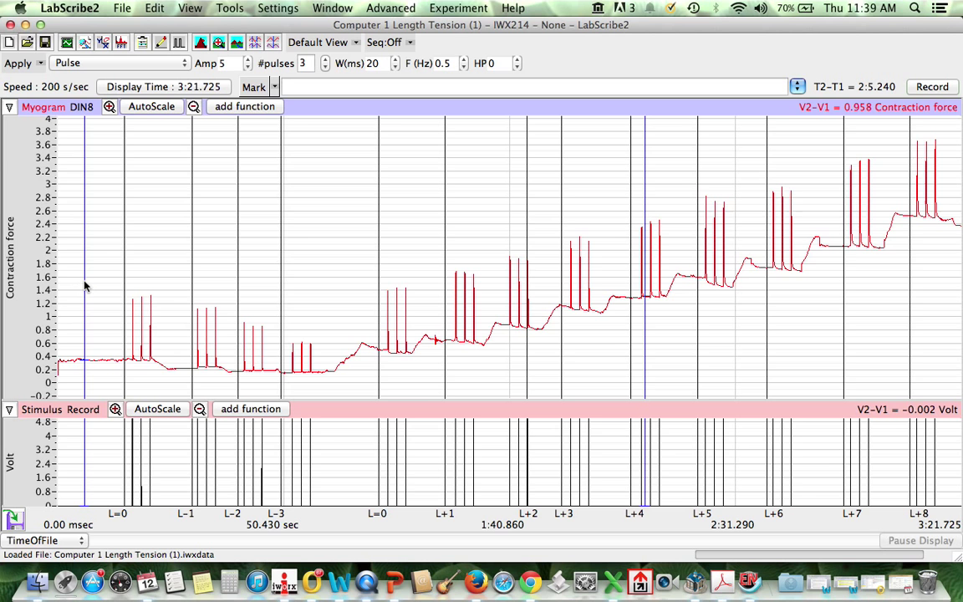
mouse_move(641, 200)
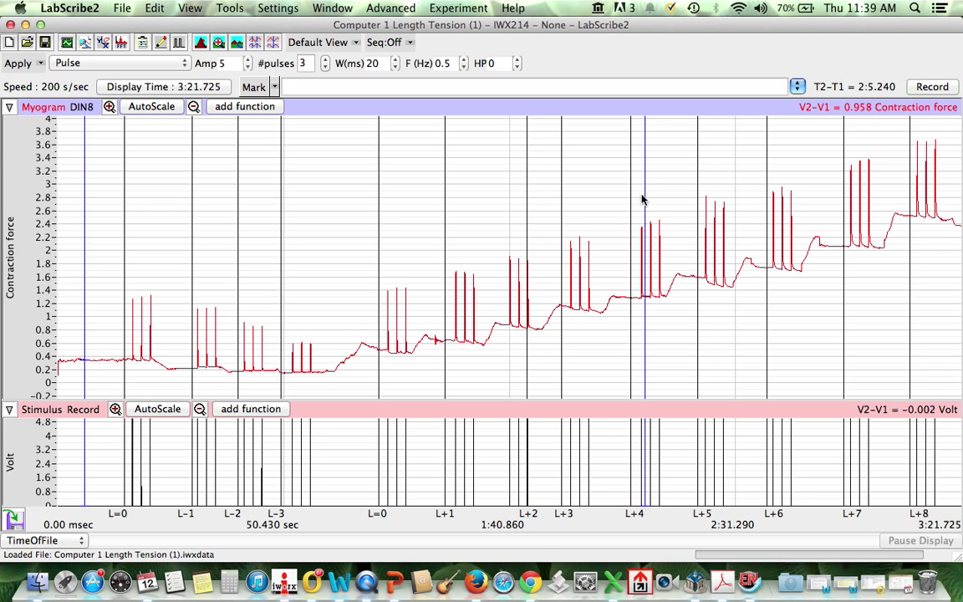
click(338, 581)
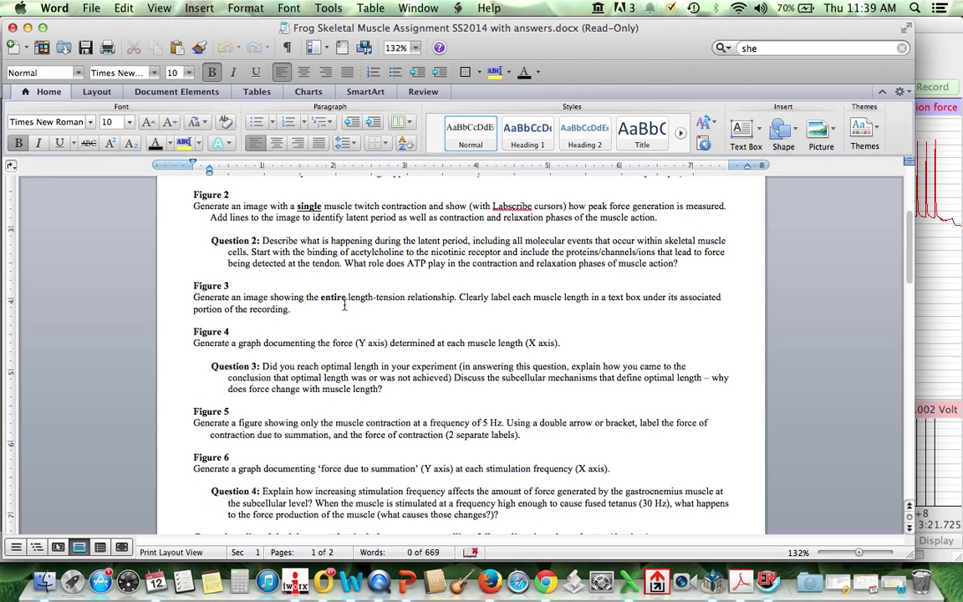
mouse_move(493, 306)
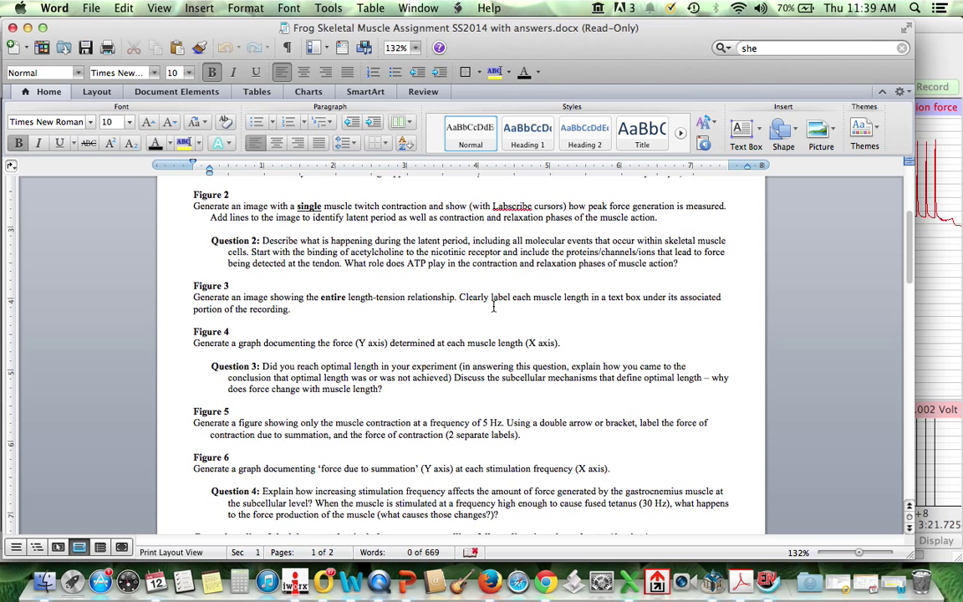
mouse_move(274, 332)
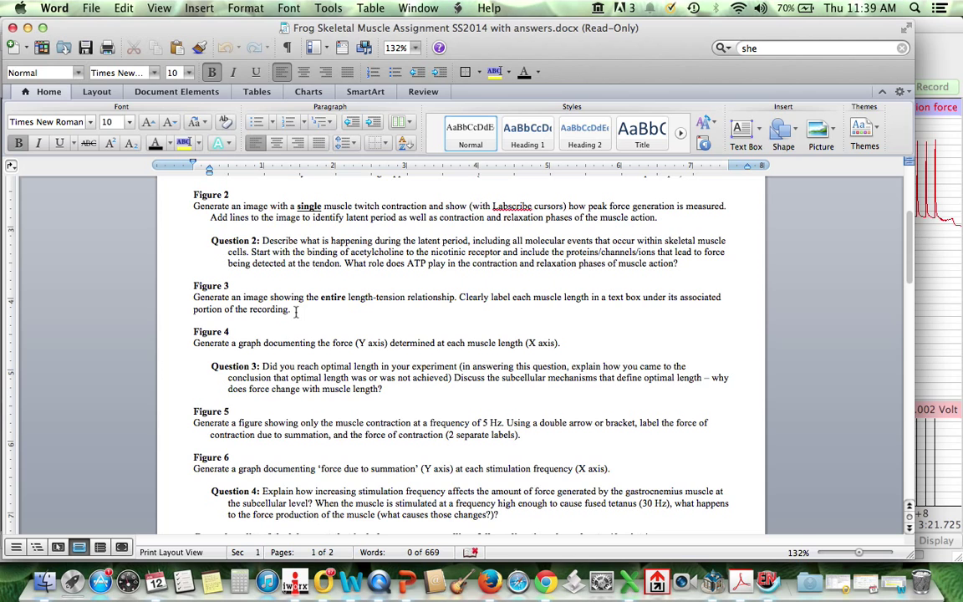
mouse_move(217, 275)
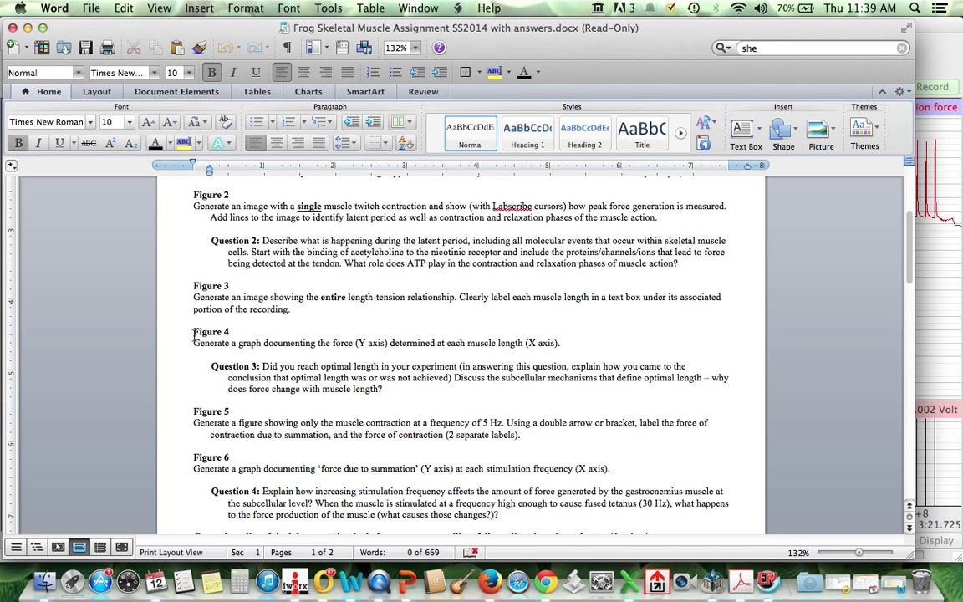
mouse_move(445, 363)
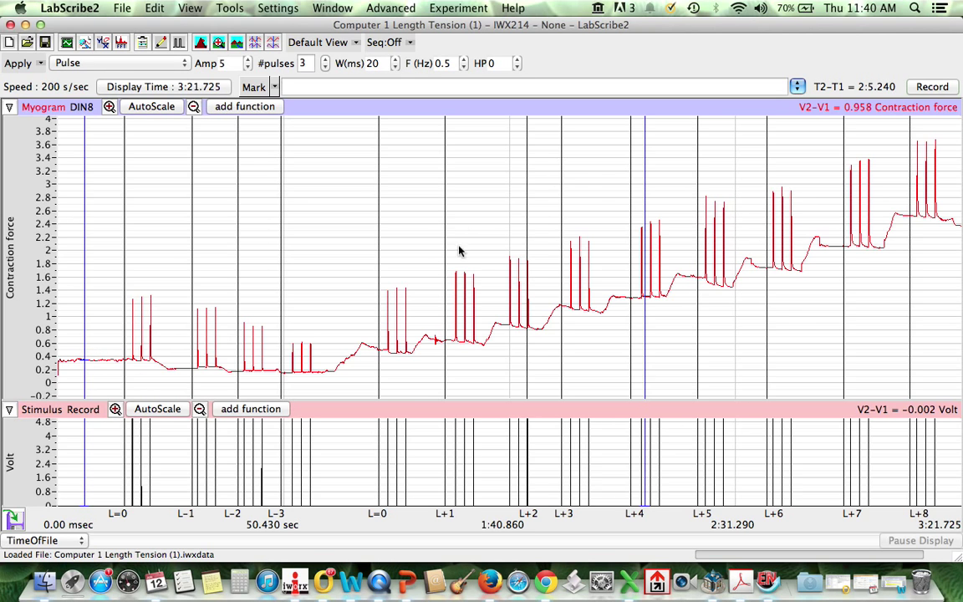
mouse_move(668, 329)
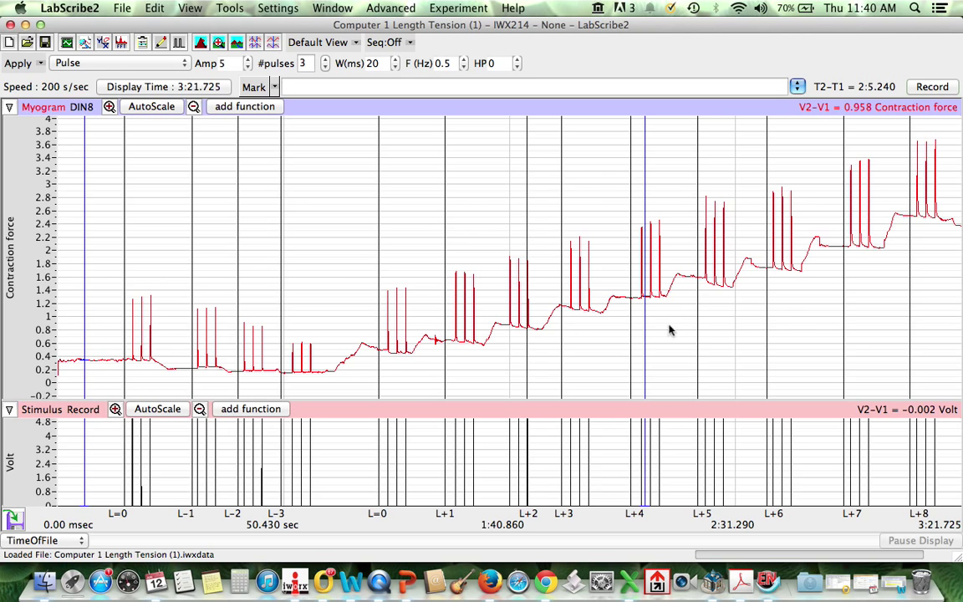
mouse_move(861, 334)
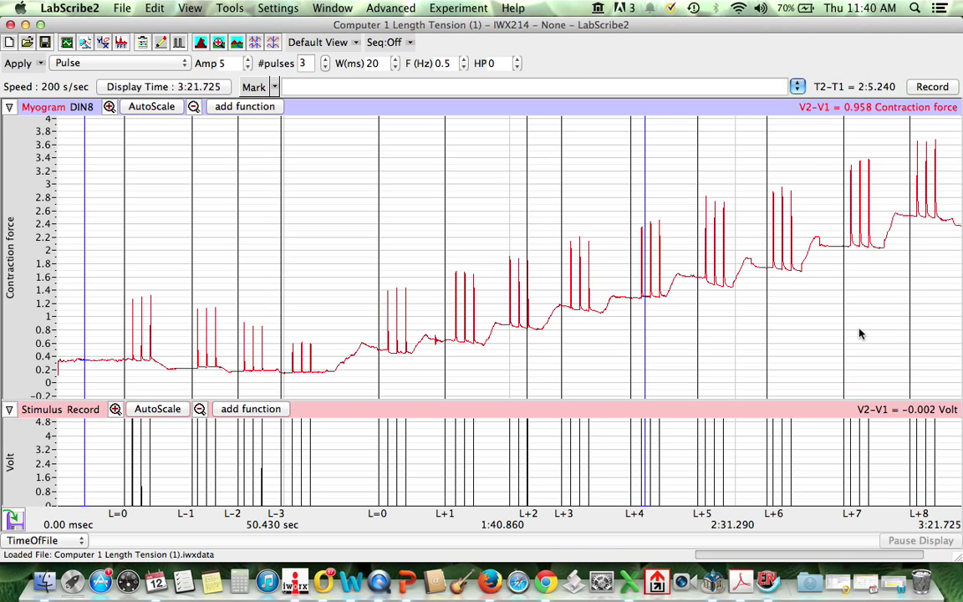
mouse_move(438, 276)
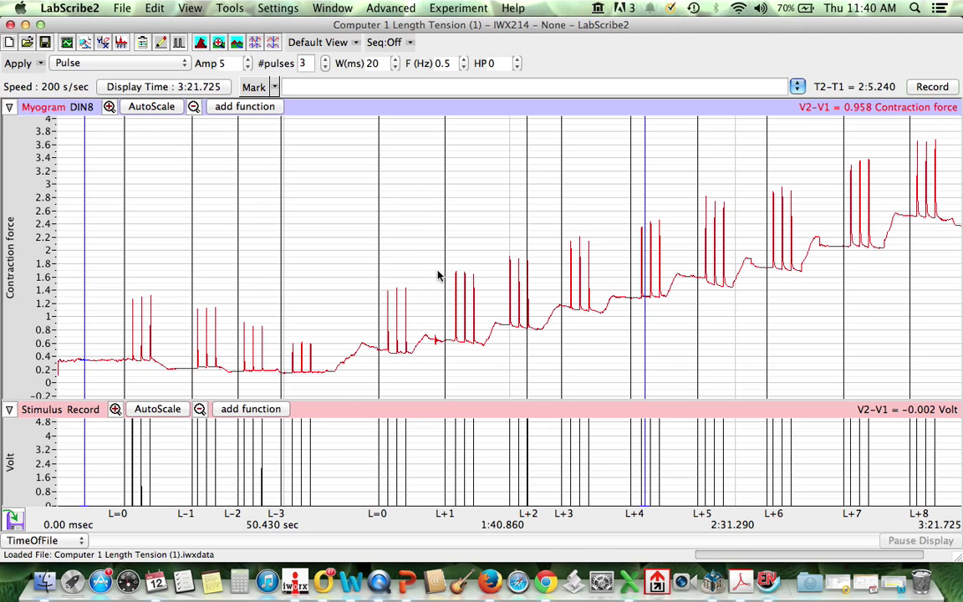
mouse_move(350, 281)
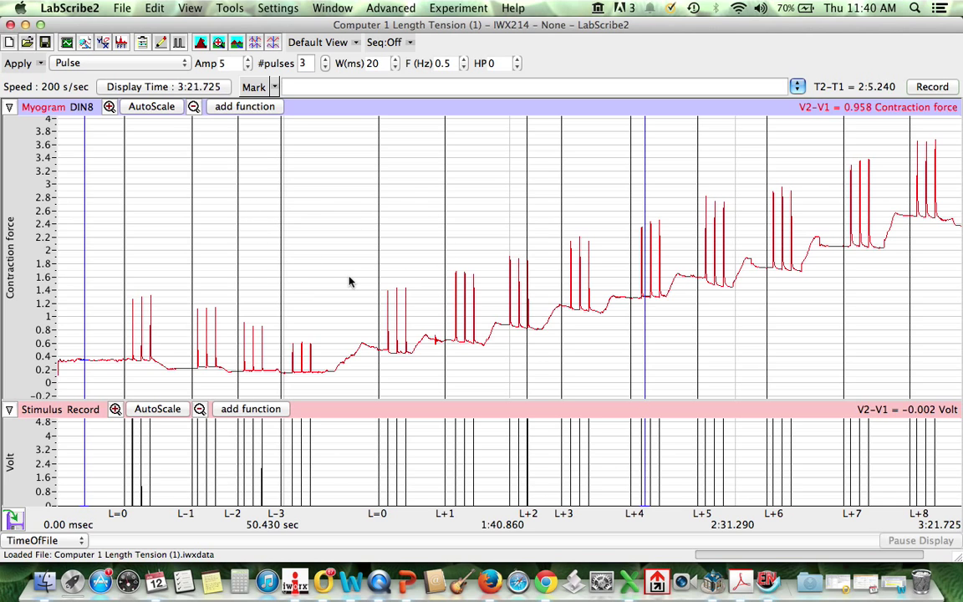
mouse_move(340, 278)
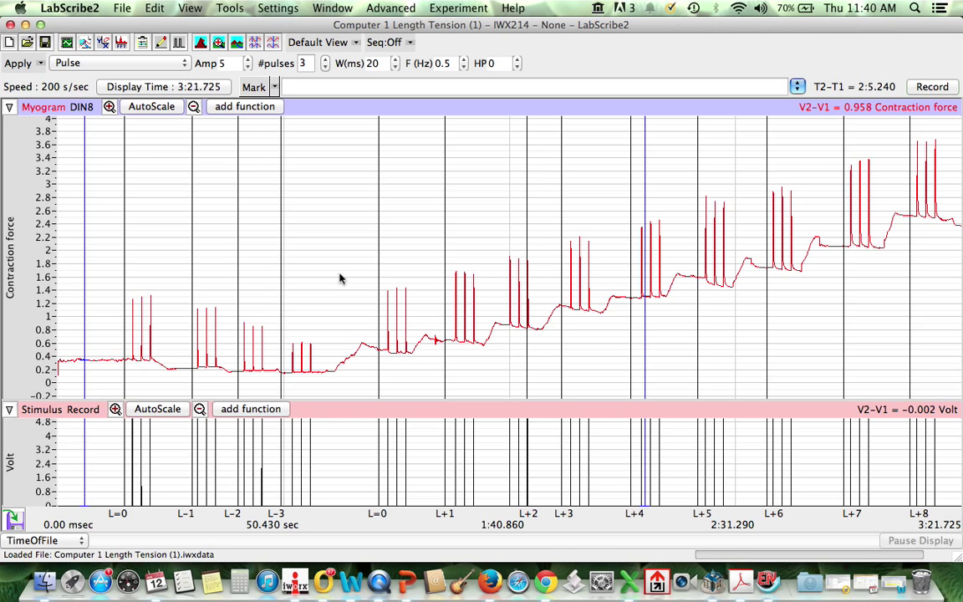
mouse_move(123, 7)
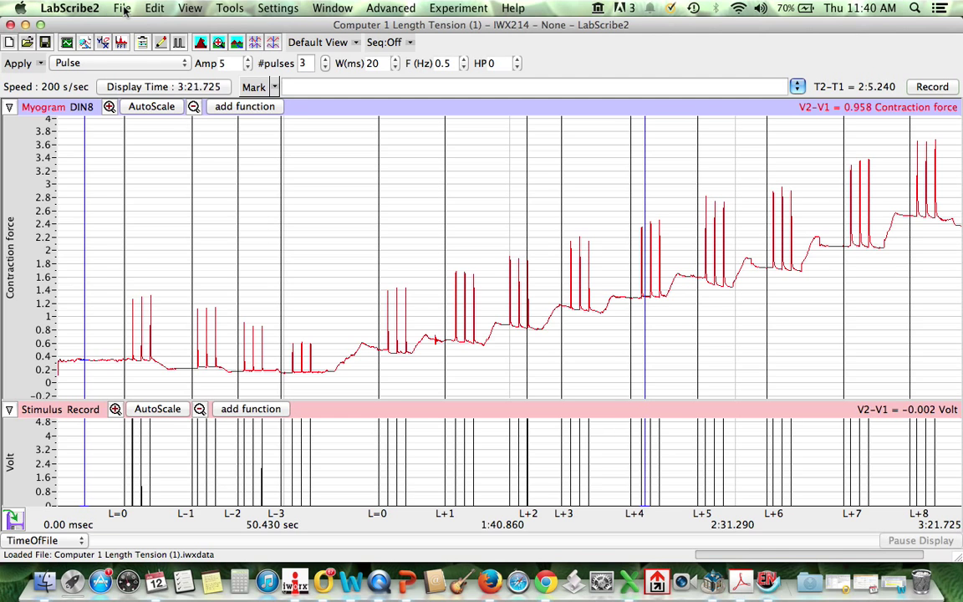
- Show the full Length Tension recording with cursors at L=0 and L-1
click(122, 7)
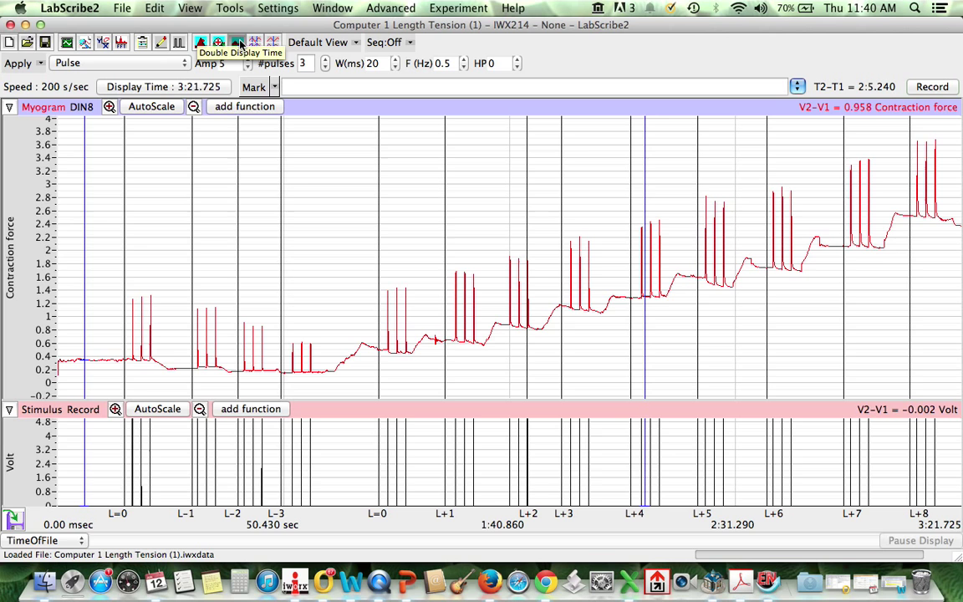
mouse_move(25, 299)
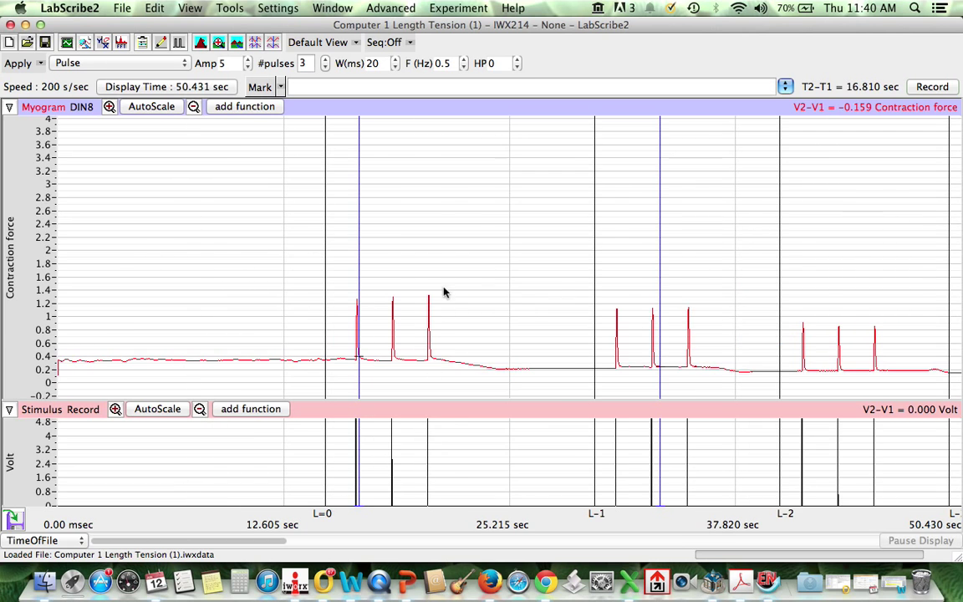
mouse_move(438, 336)
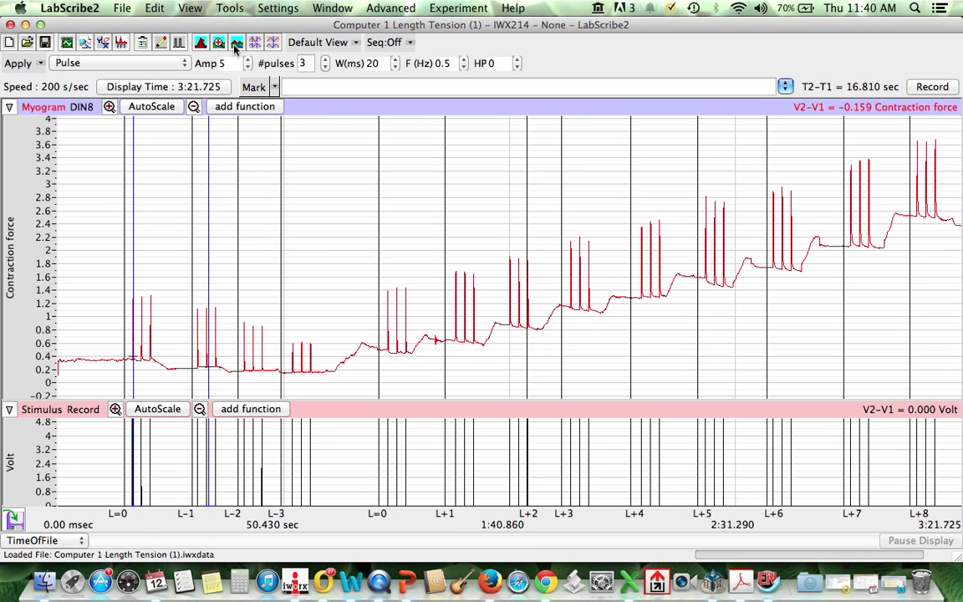
click(122, 8)
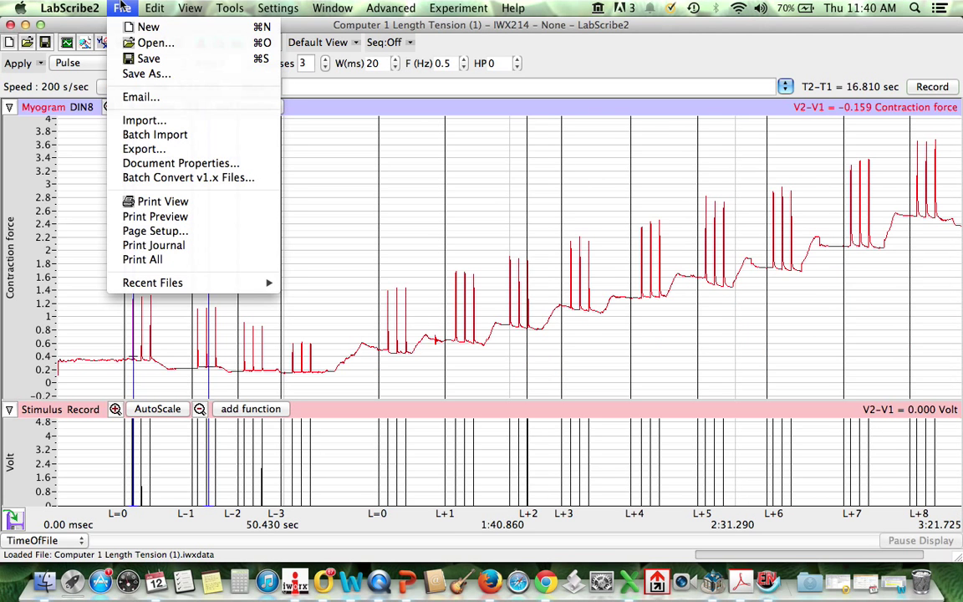
mouse_move(209, 113)
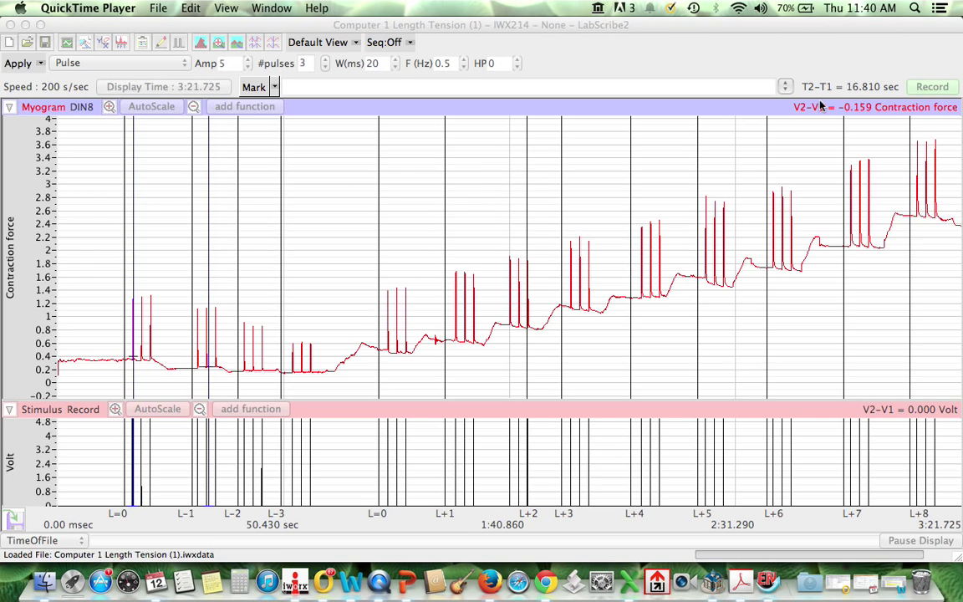
click(158, 8)
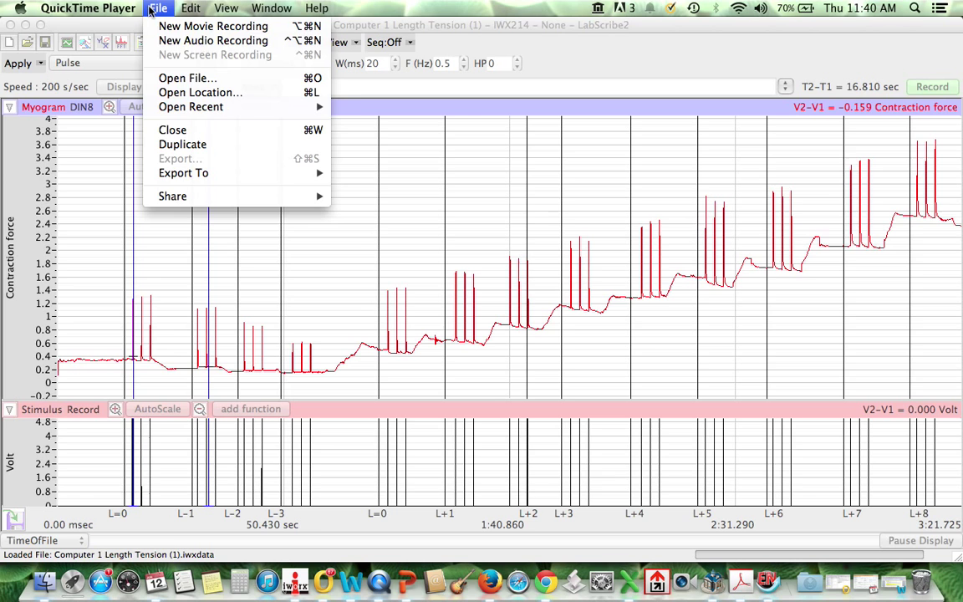
click(158, 8)
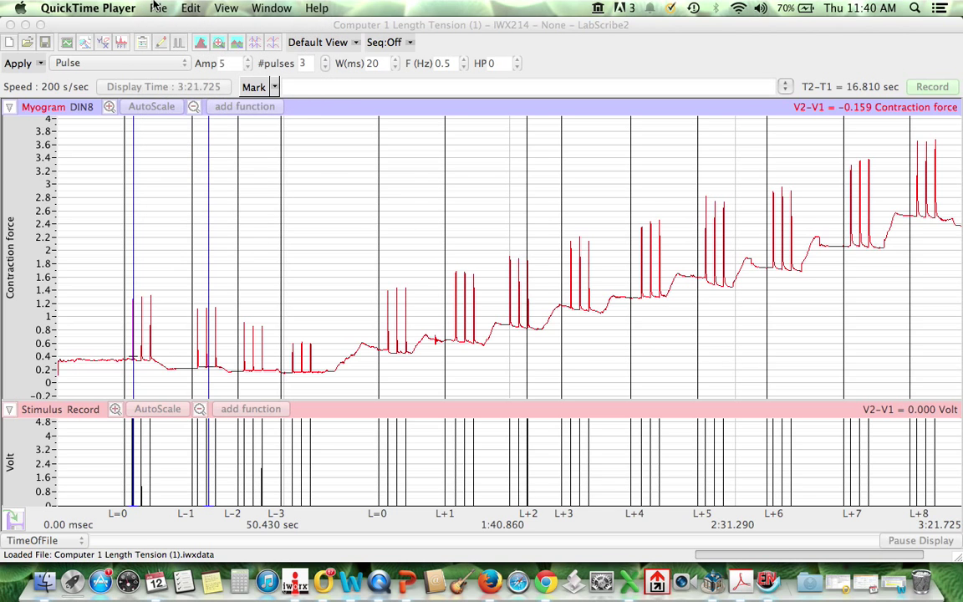
click(123, 8)
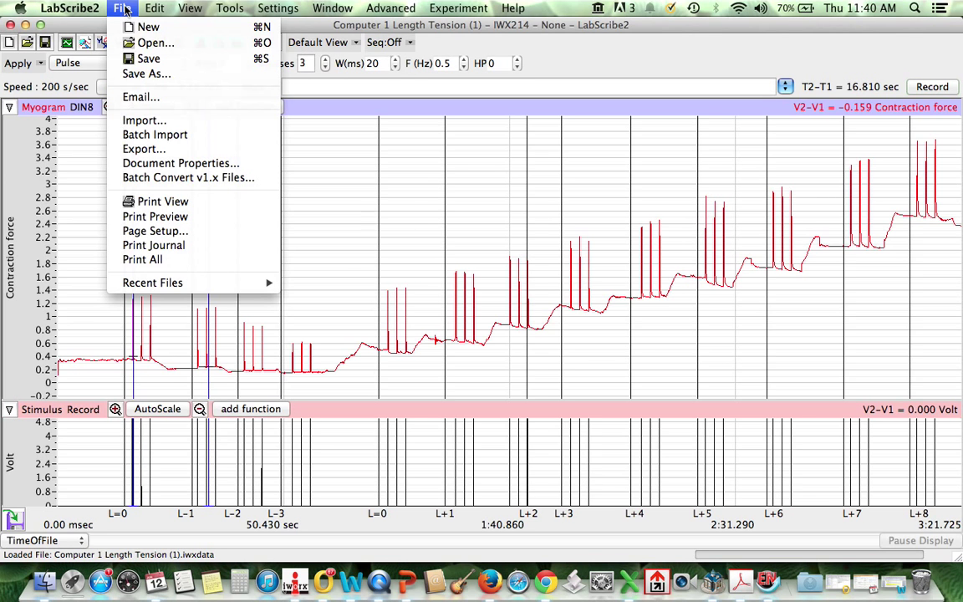
mouse_move(155, 43)
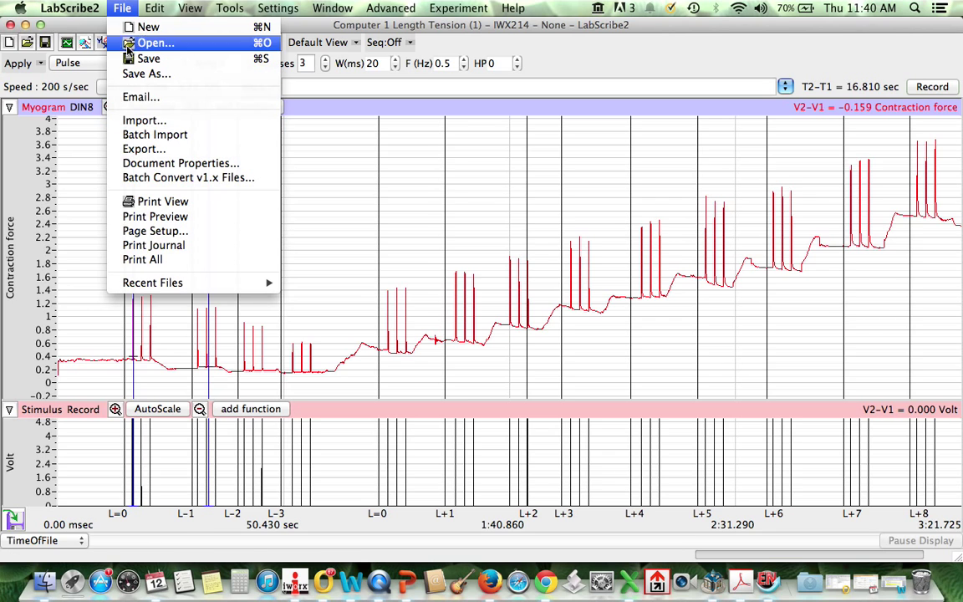
click(153, 7)
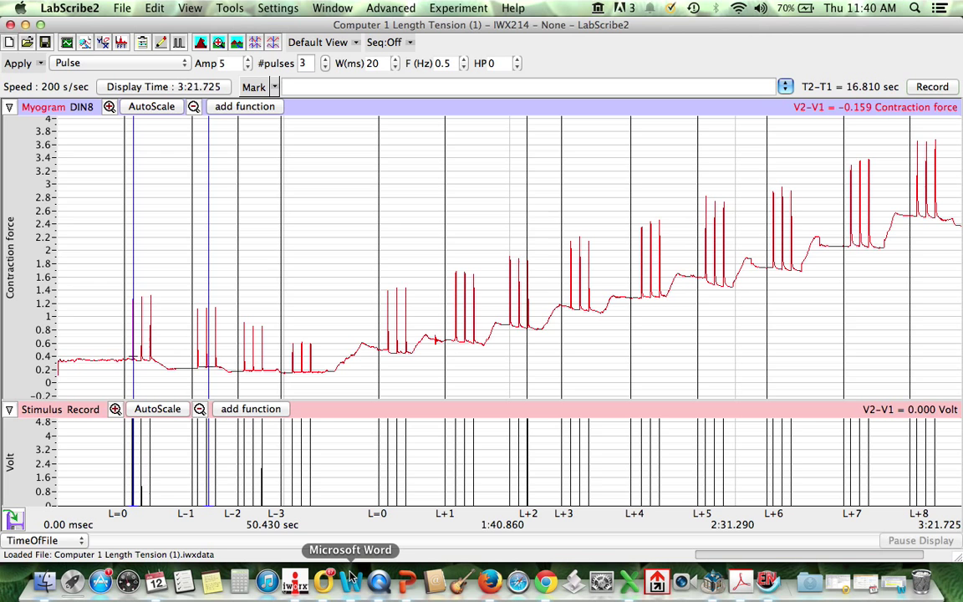
- Paste the copied LabScribe2 trace into the blank Document1 page
click(350, 580)
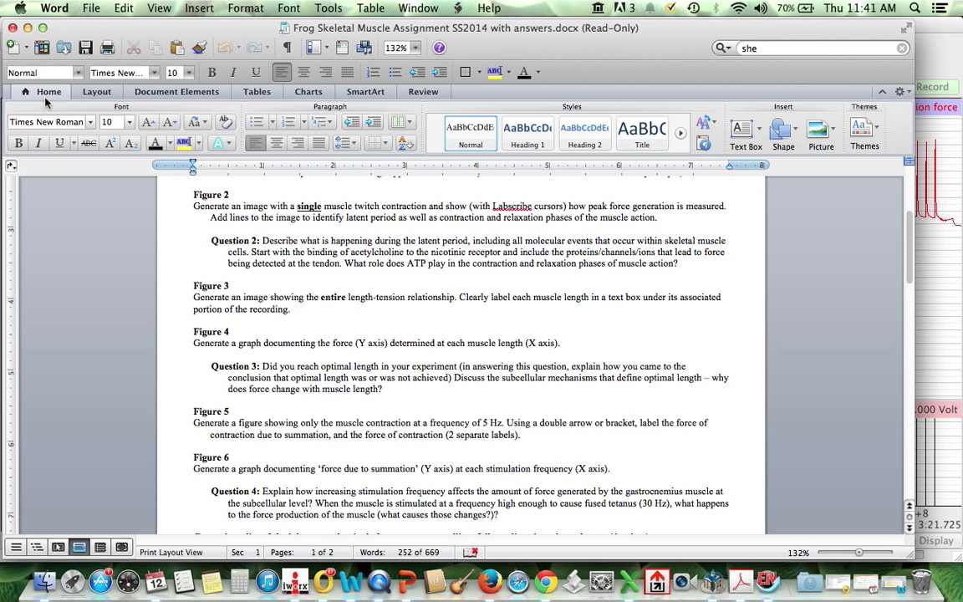
mouse_move(160, 351)
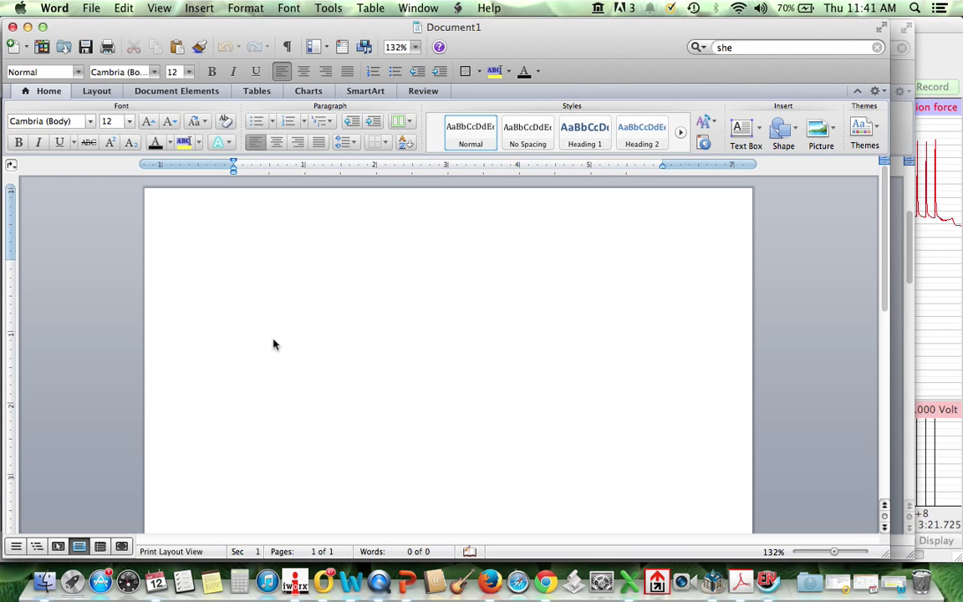
click(123, 7)
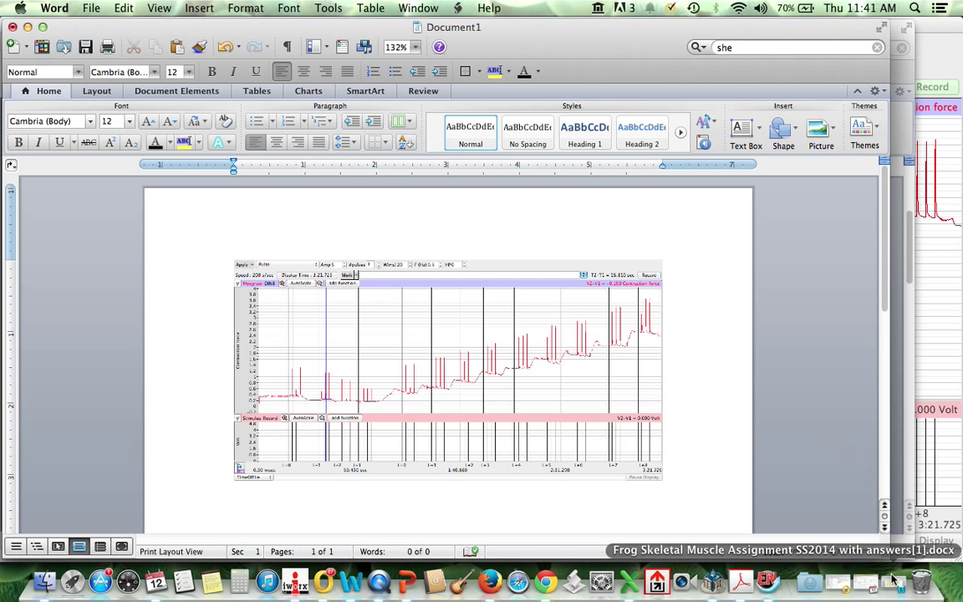
mouse_move(765, 579)
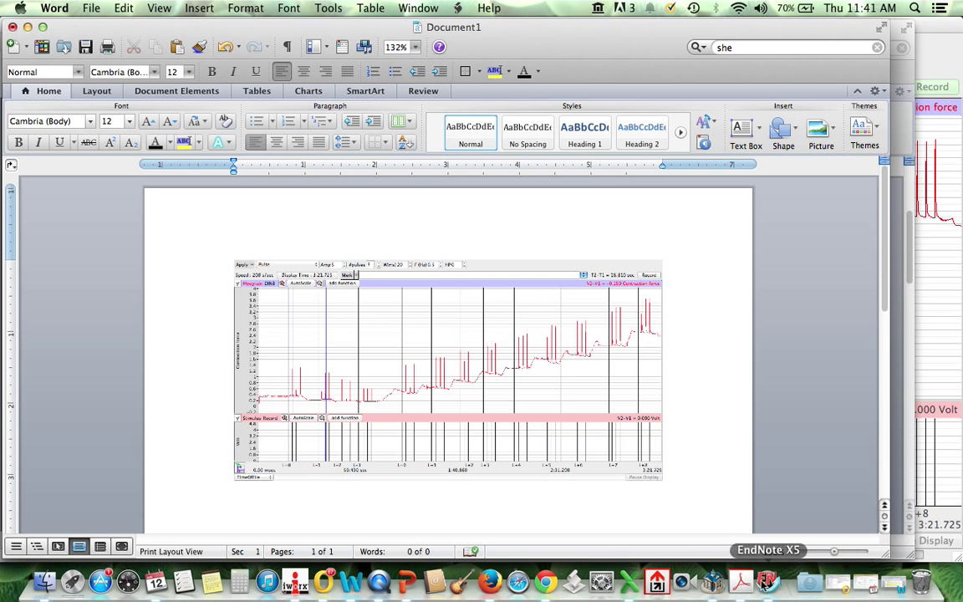
- Switch to the read-only assignment copy and read the Figure 3 labelling instructions
click(418, 7)
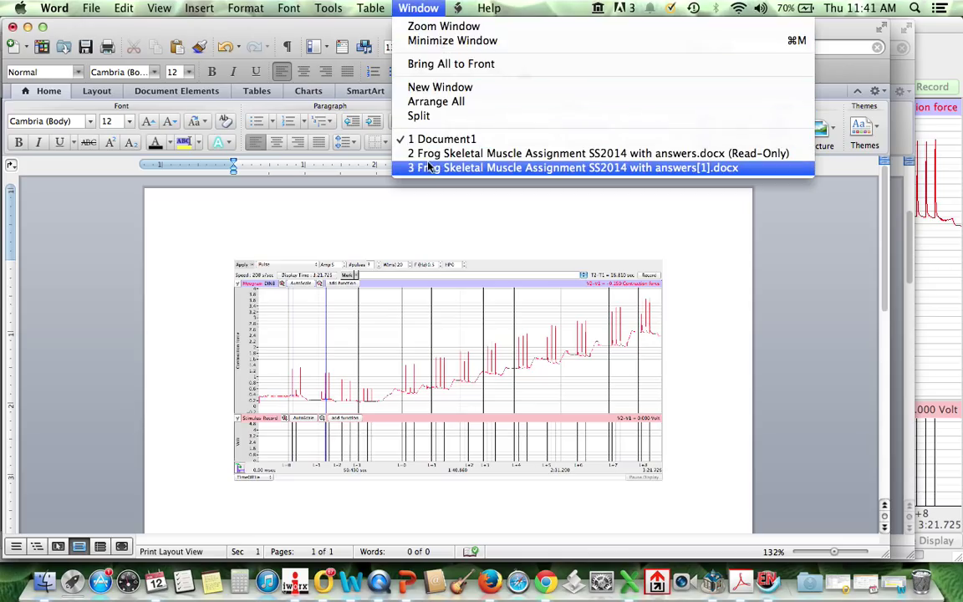
mouse_move(443, 138)
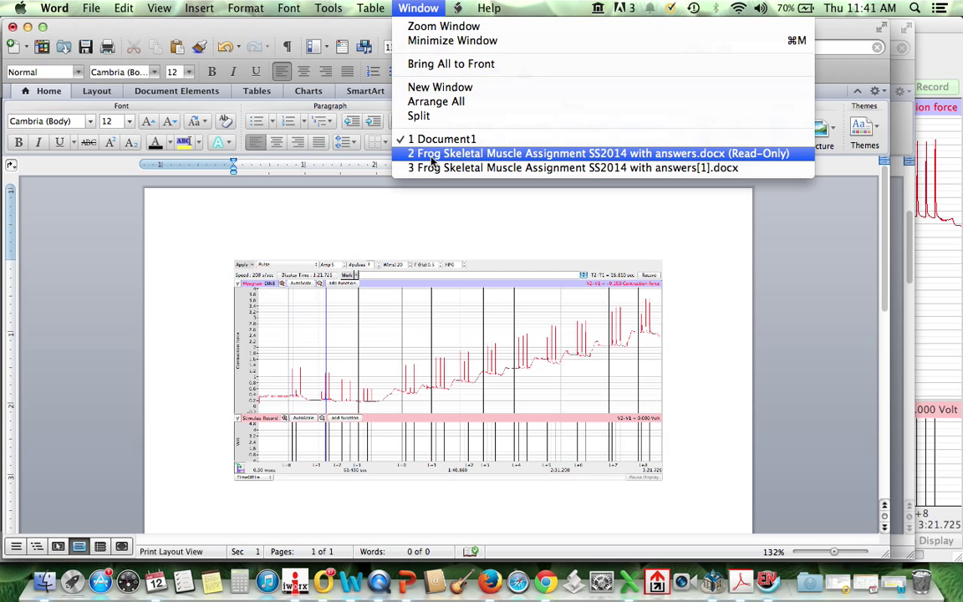
click(443, 139)
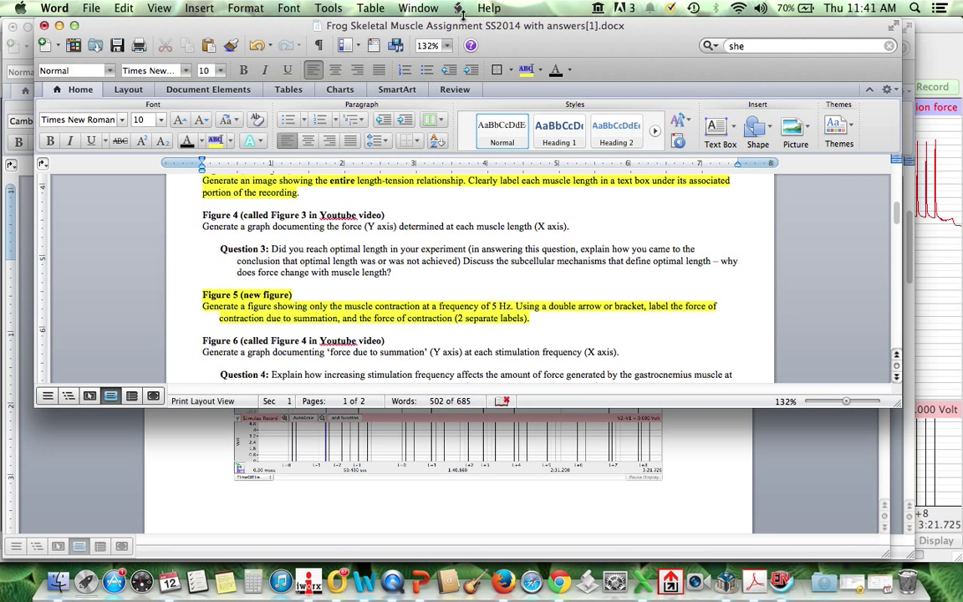
click(418, 8)
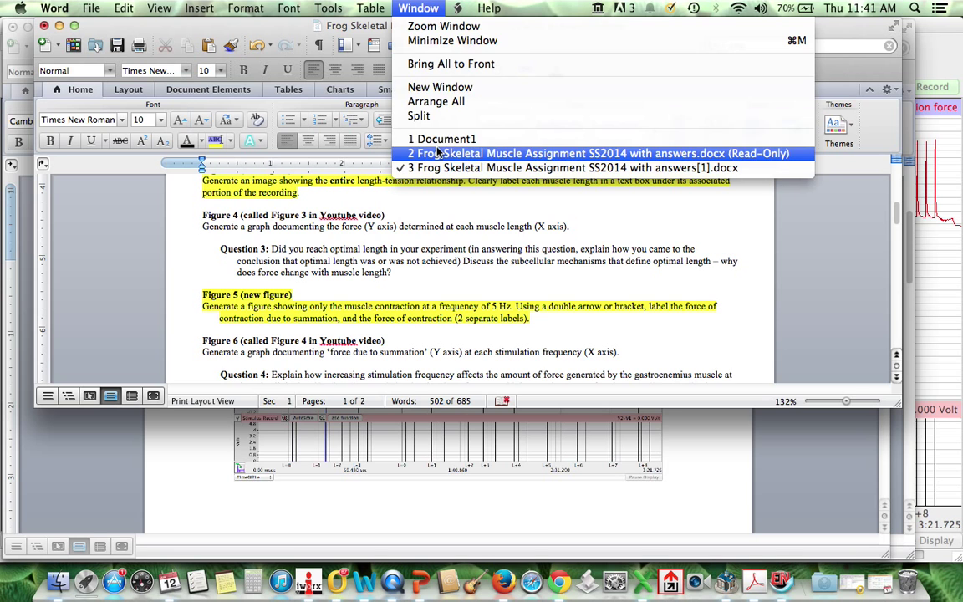
click(597, 153)
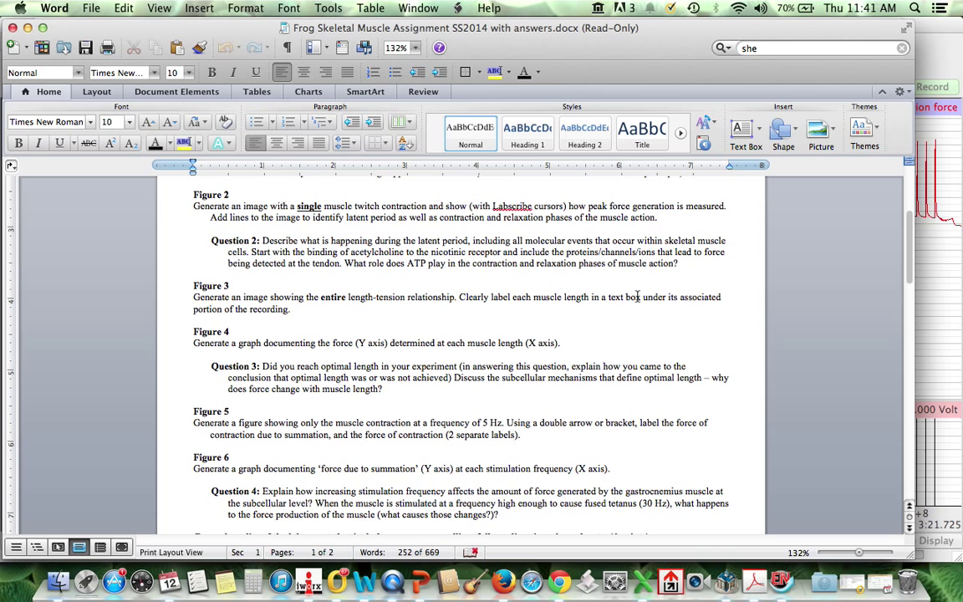
click(193, 313)
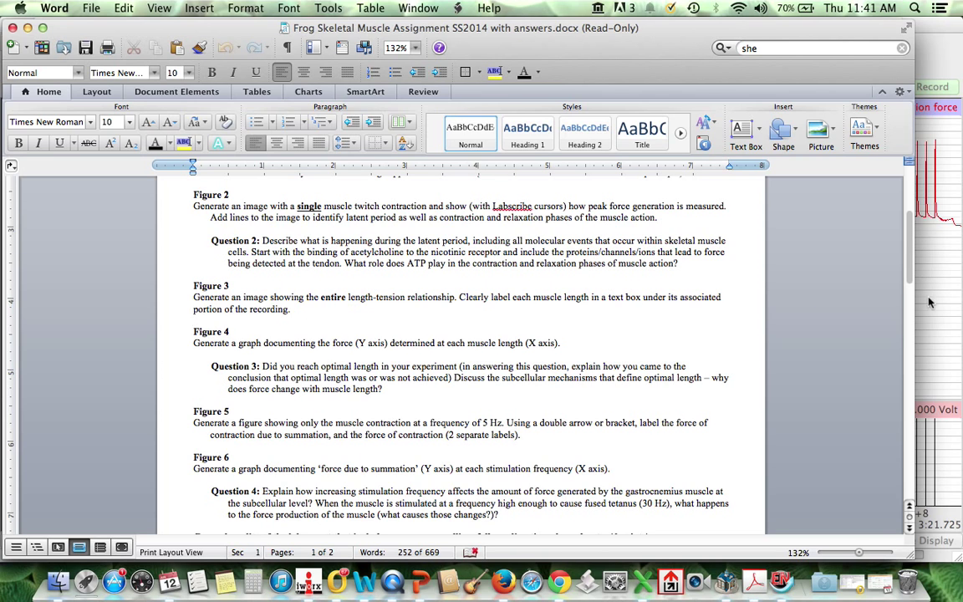
mouse_move(363, 589)
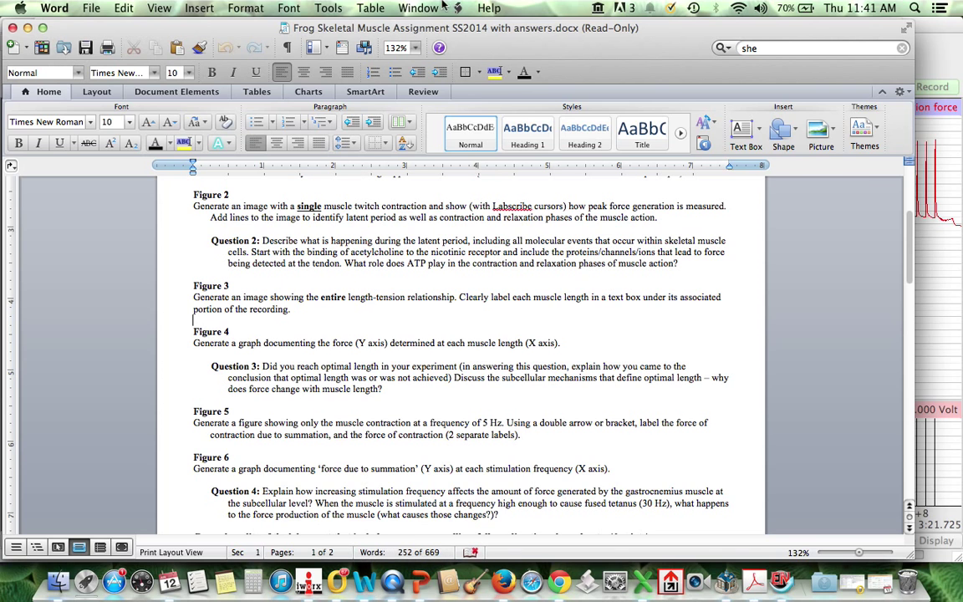
click(418, 8)
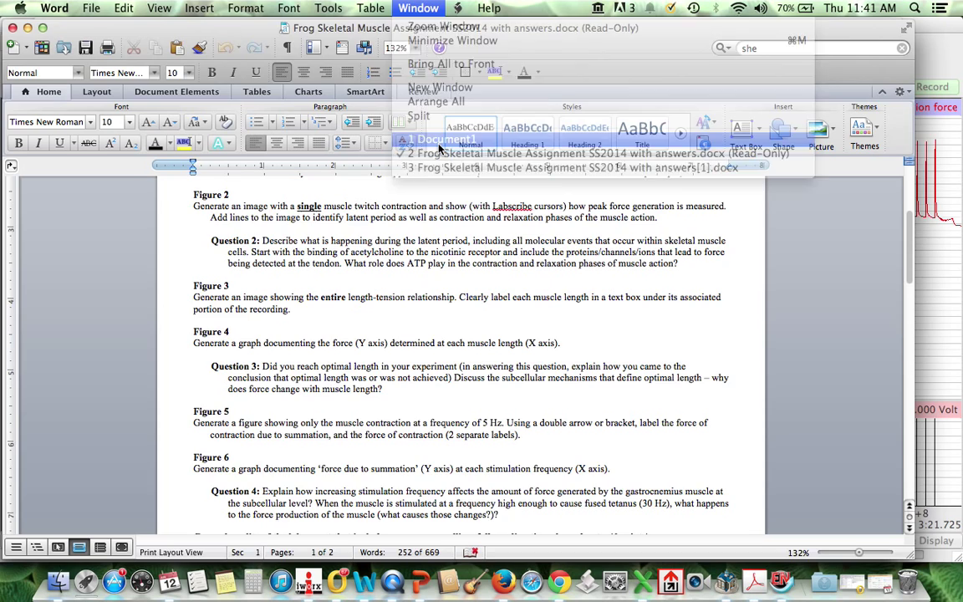
- Return to Document1 and zoom the view to 178%
click(444, 138)
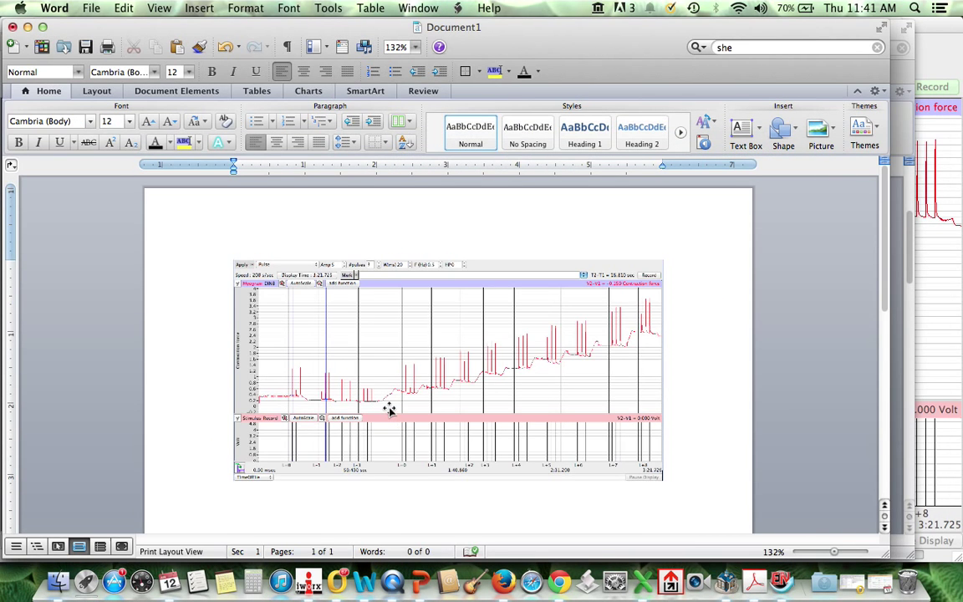
mouse_move(280, 159)
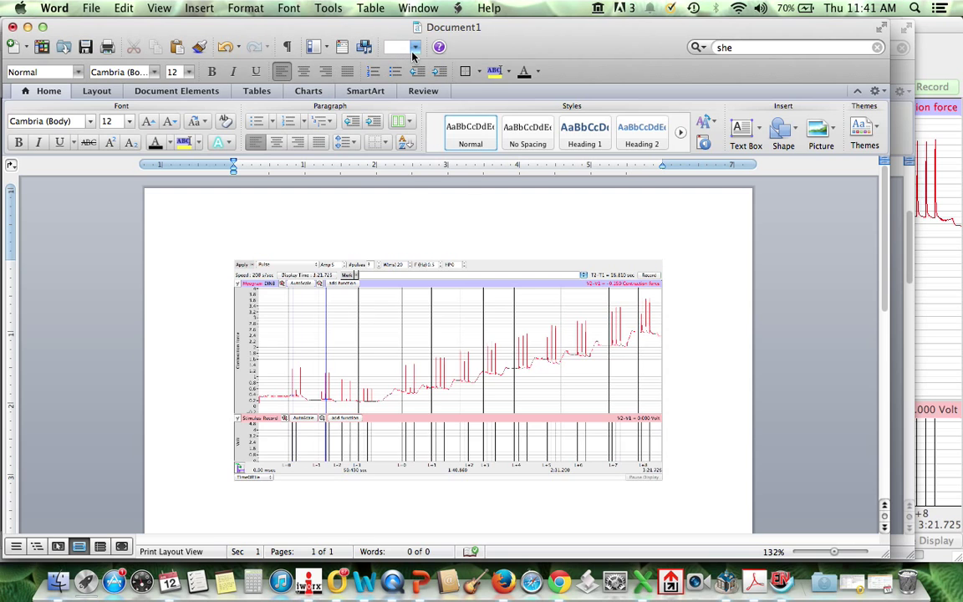
click(413, 47)
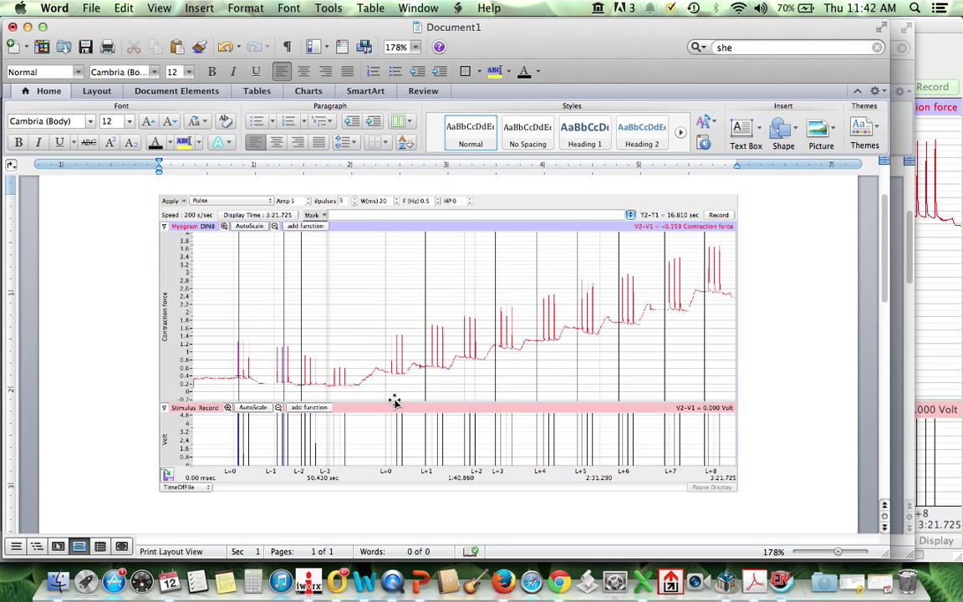
mouse_move(269, 386)
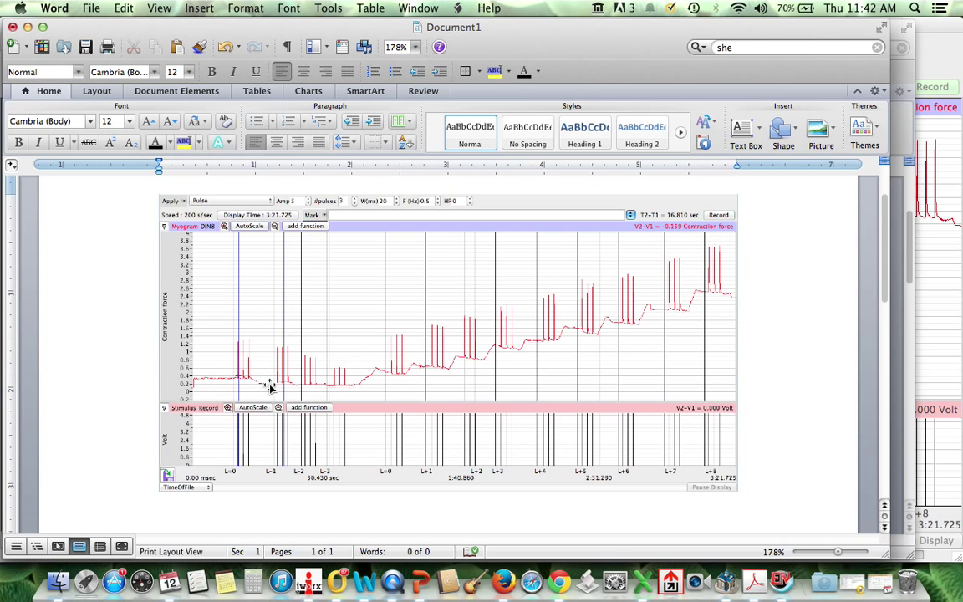
mouse_move(347, 378)
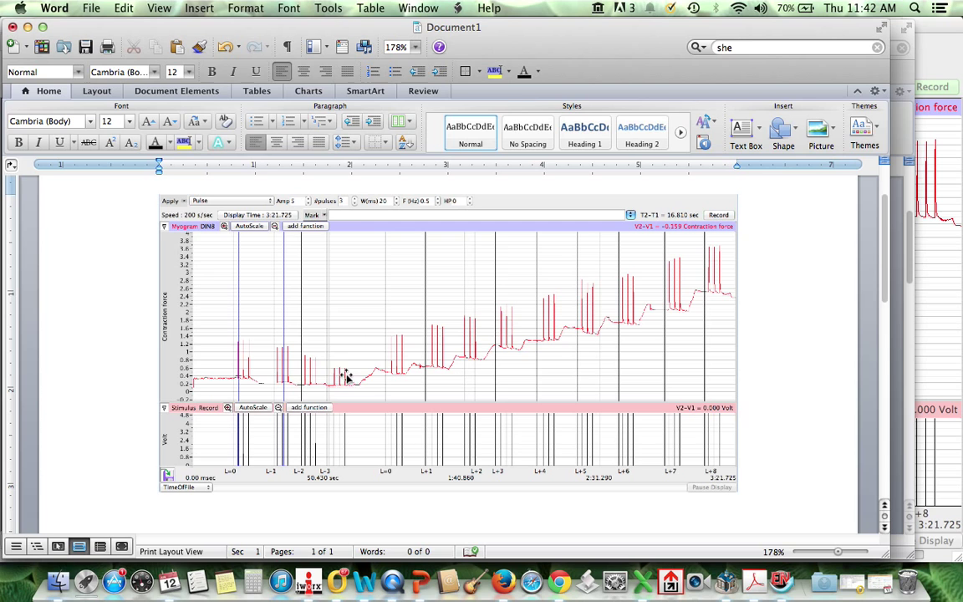
mouse_move(506, 357)
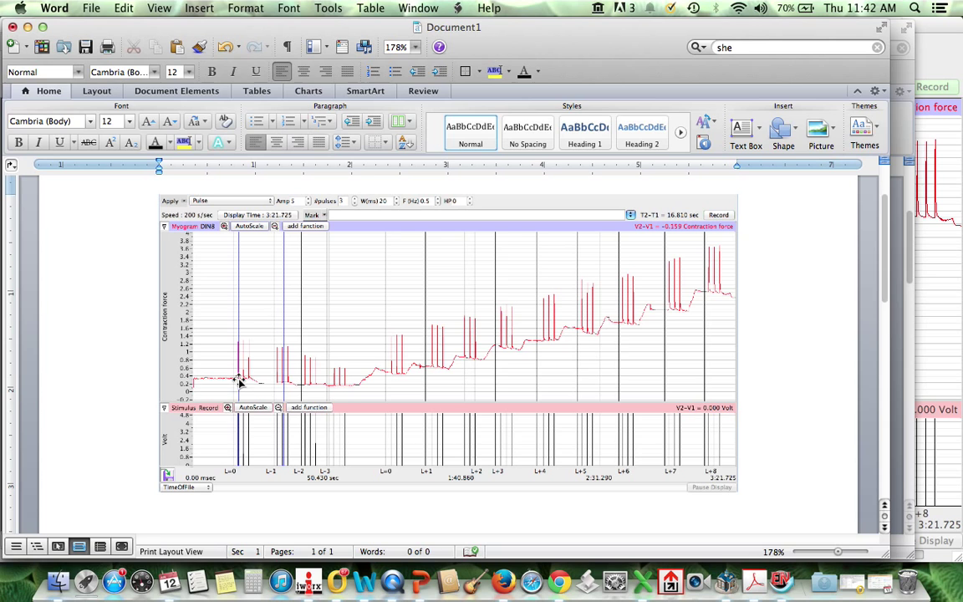
mouse_move(307, 384)
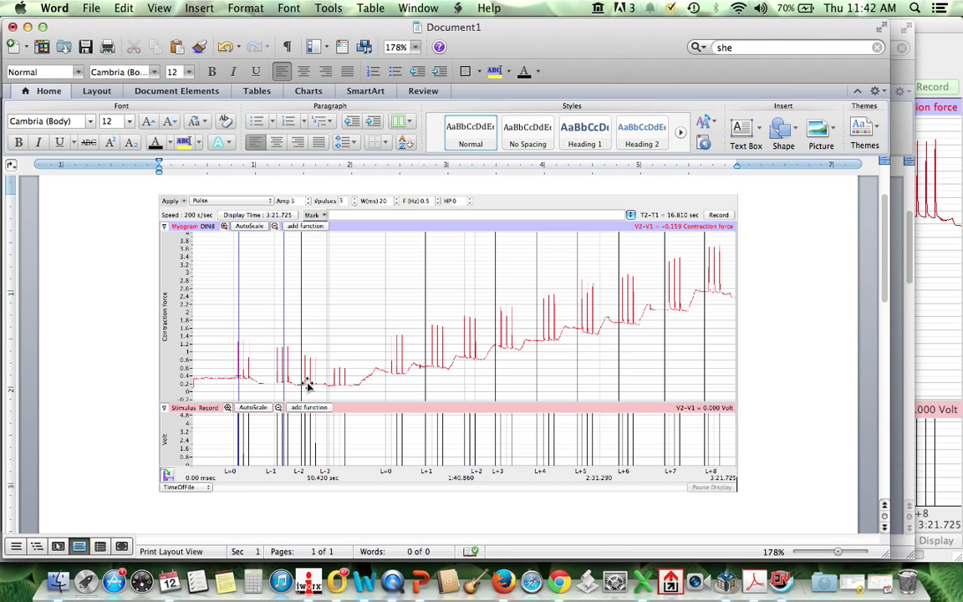
mouse_move(413, 362)
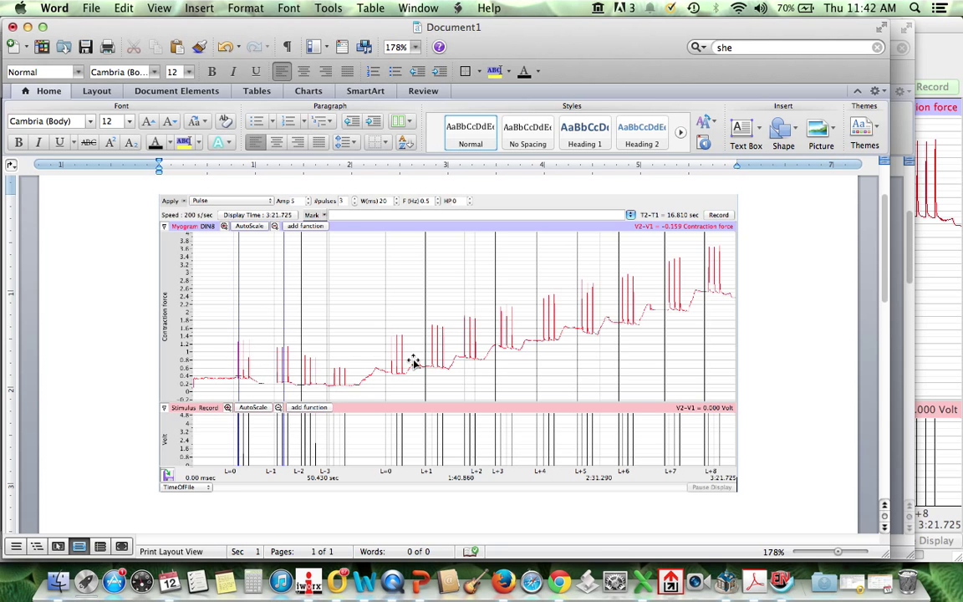
mouse_move(230, 371)
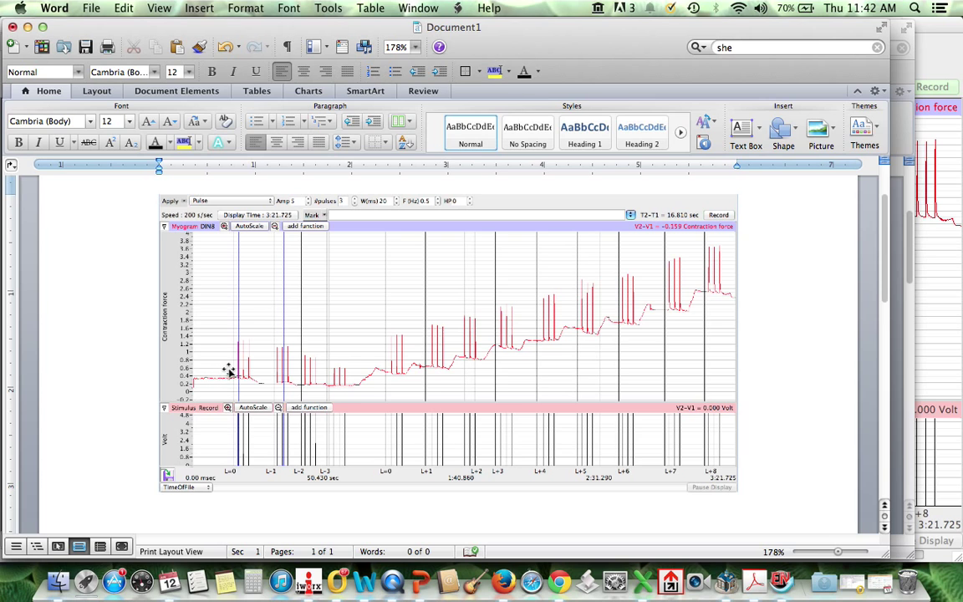
mouse_move(234, 434)
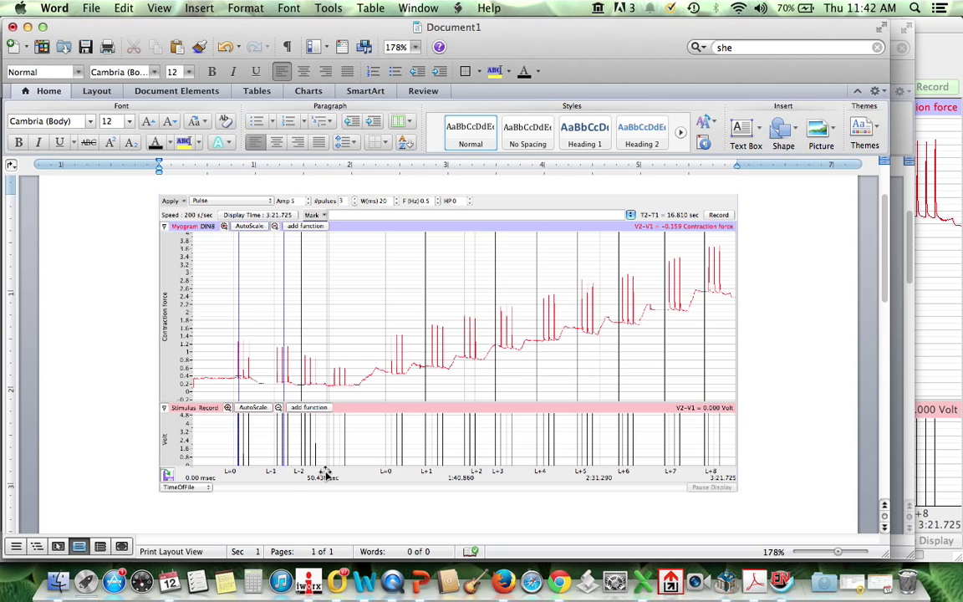
mouse_move(239, 495)
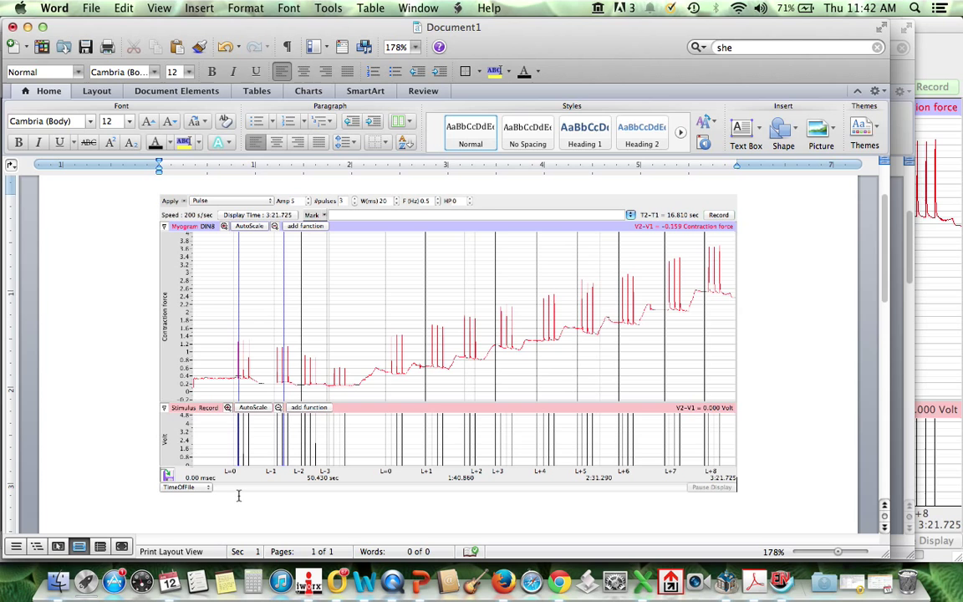
mouse_move(219, 135)
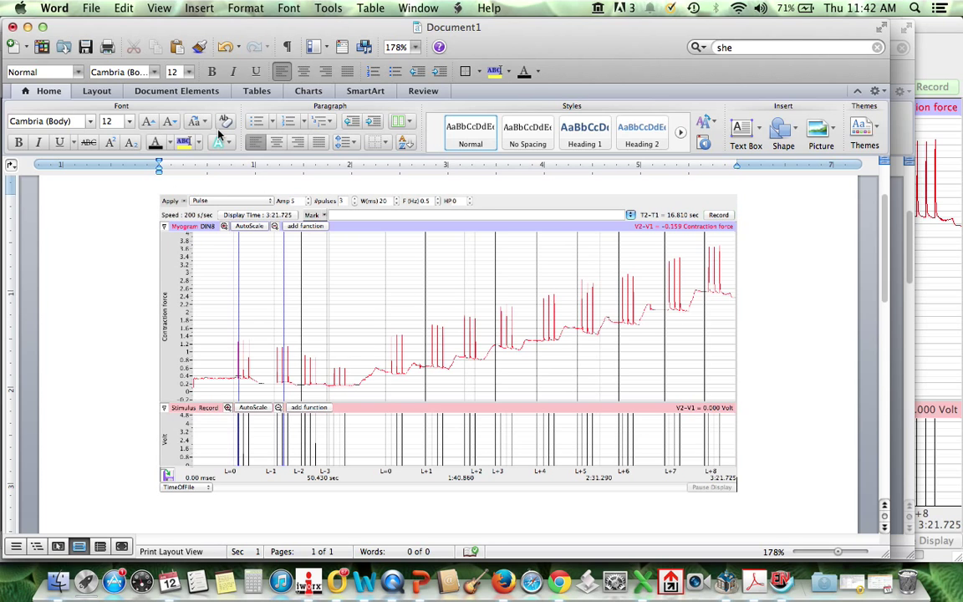
mouse_move(199, 7)
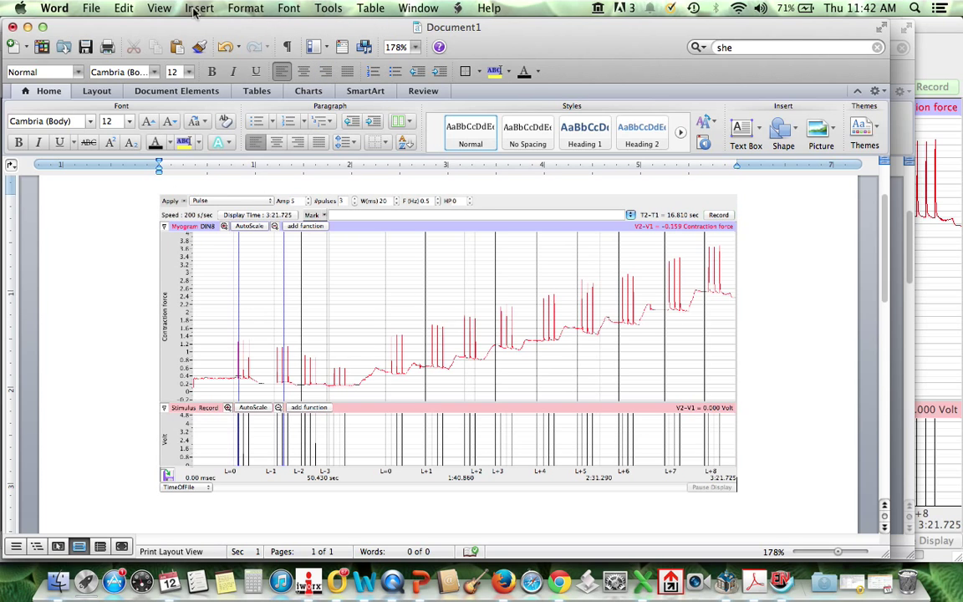
- Insert a text box reading '0mm' below the trace's first section and shrink it
click(199, 7)
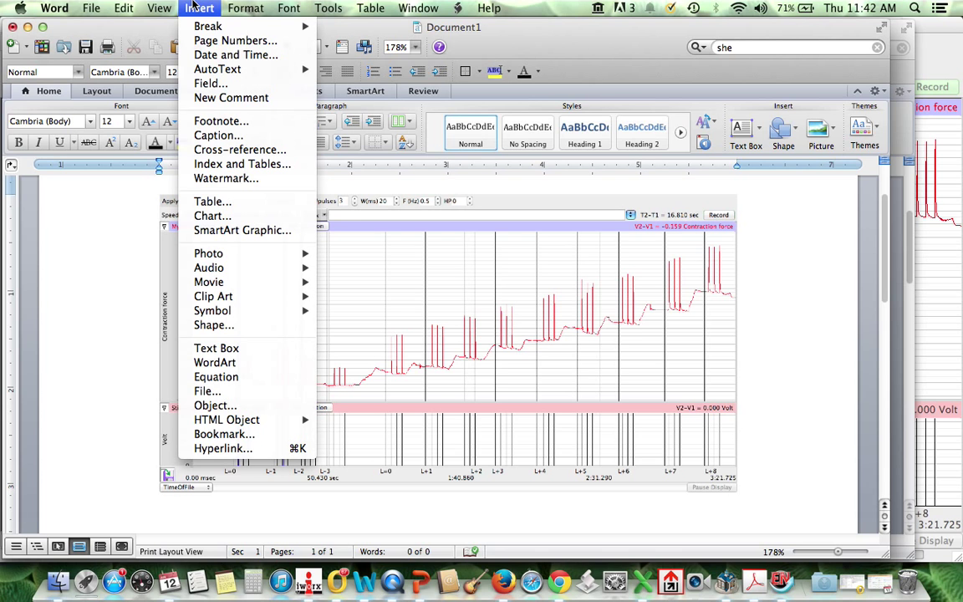
click(216, 348)
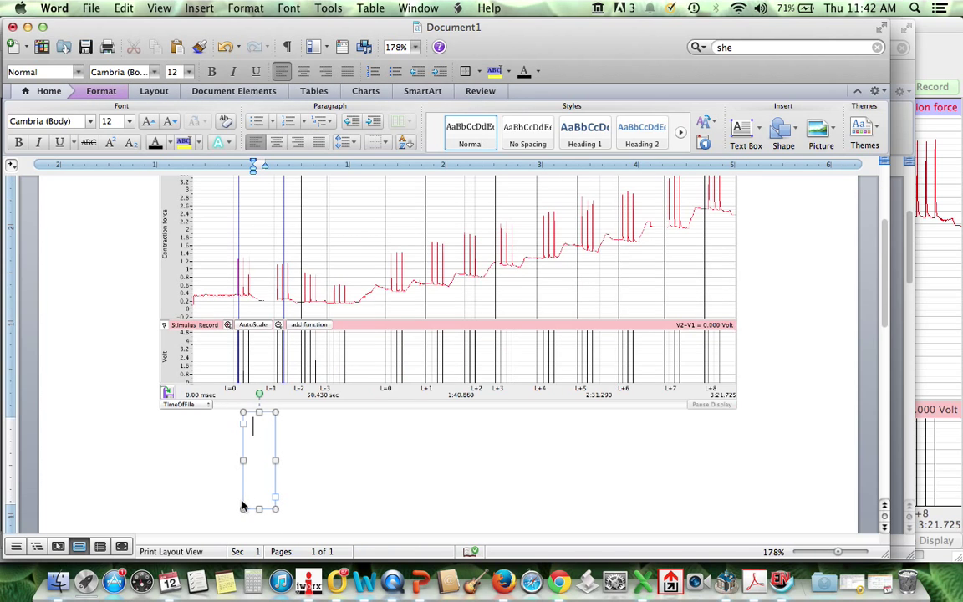
text(0)
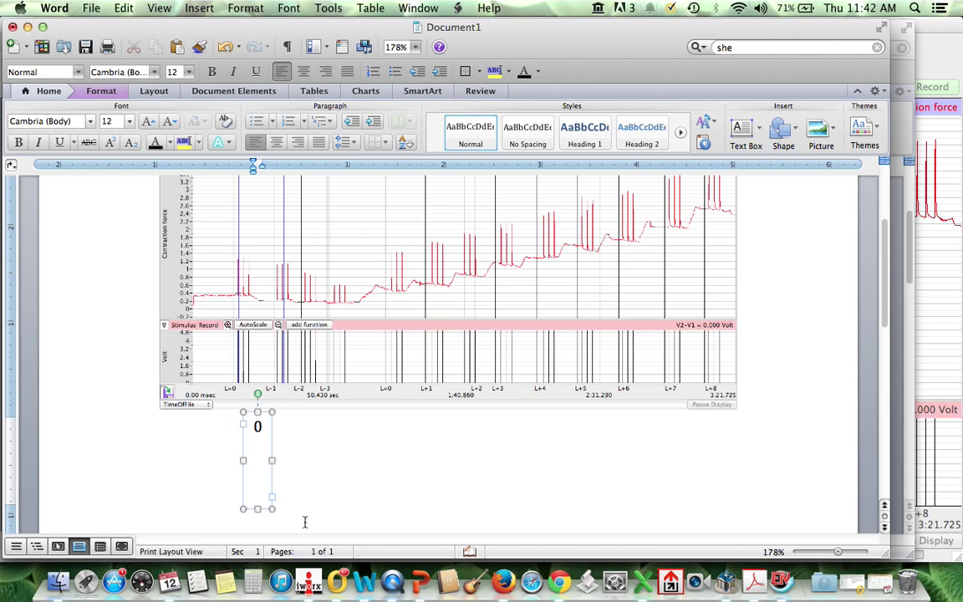
text(mm)
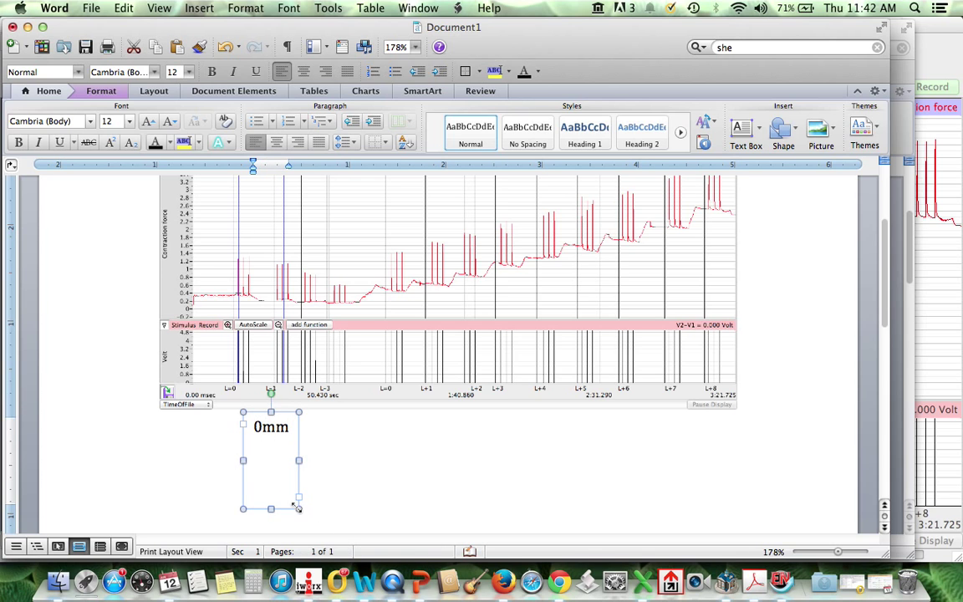
drag(298, 508, 299, 436)
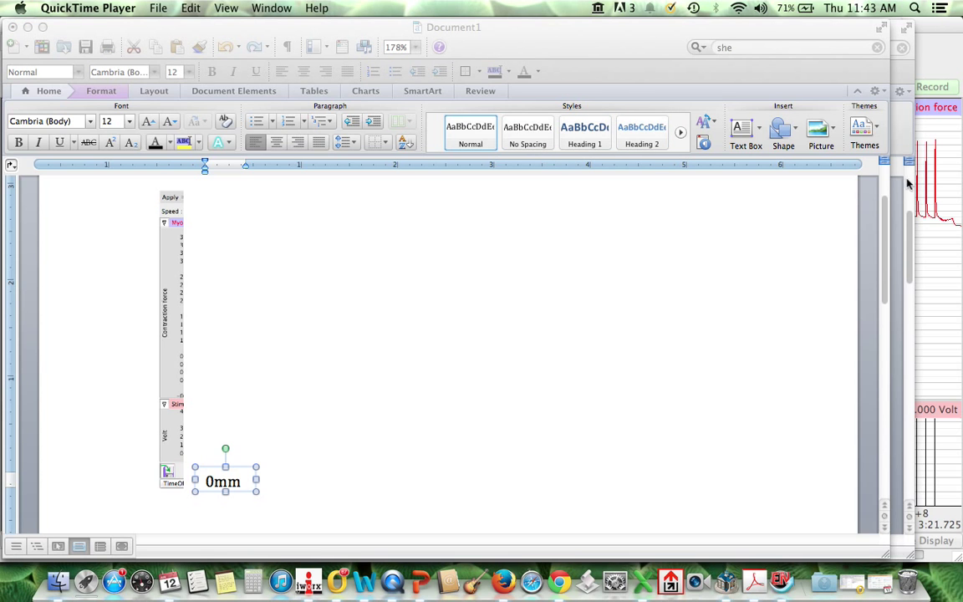
mouse_move(142, 142)
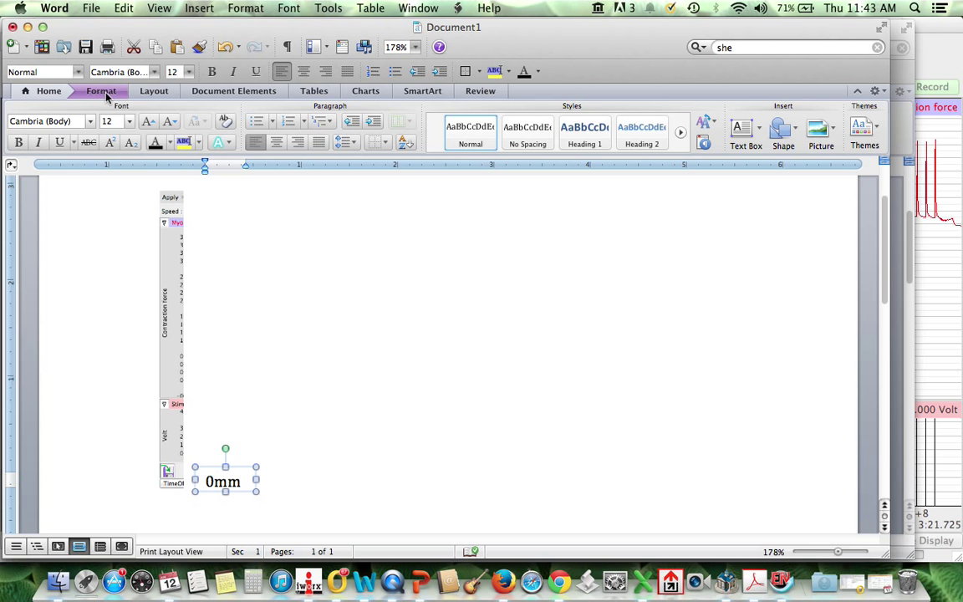
- Open the 0mm label's Format options and its text wrapping choices
click(100, 90)
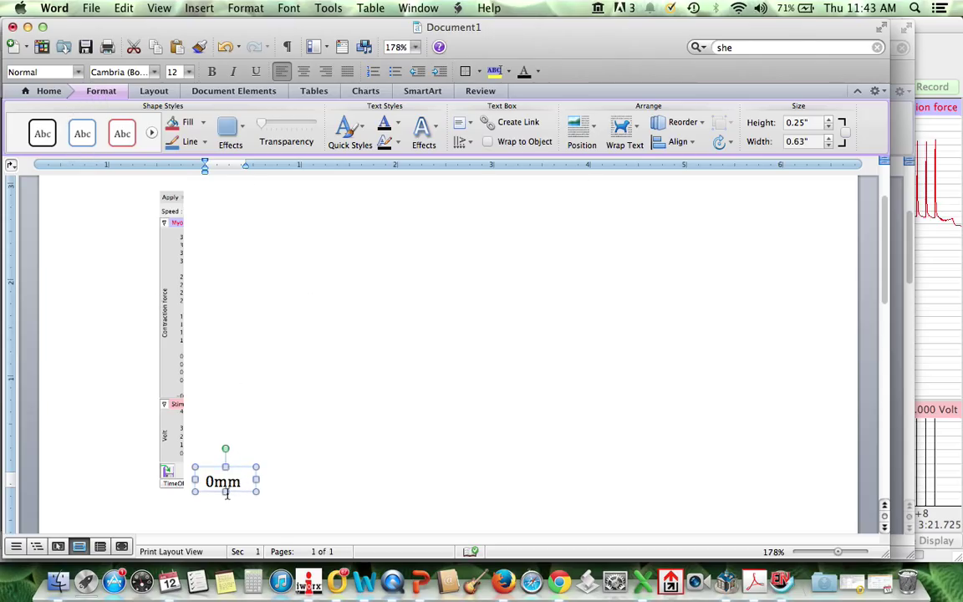
mouse_move(187, 374)
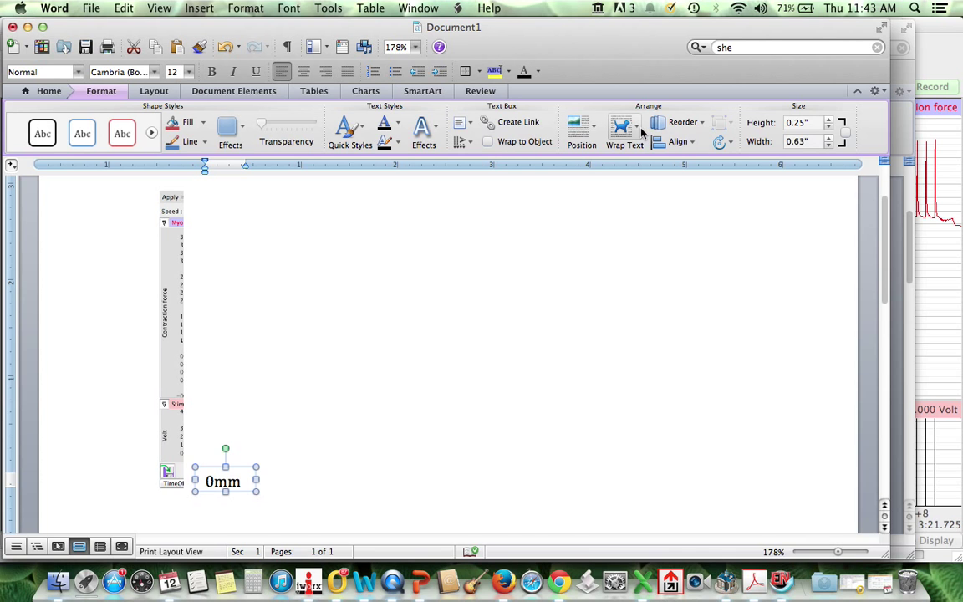
click(625, 132)
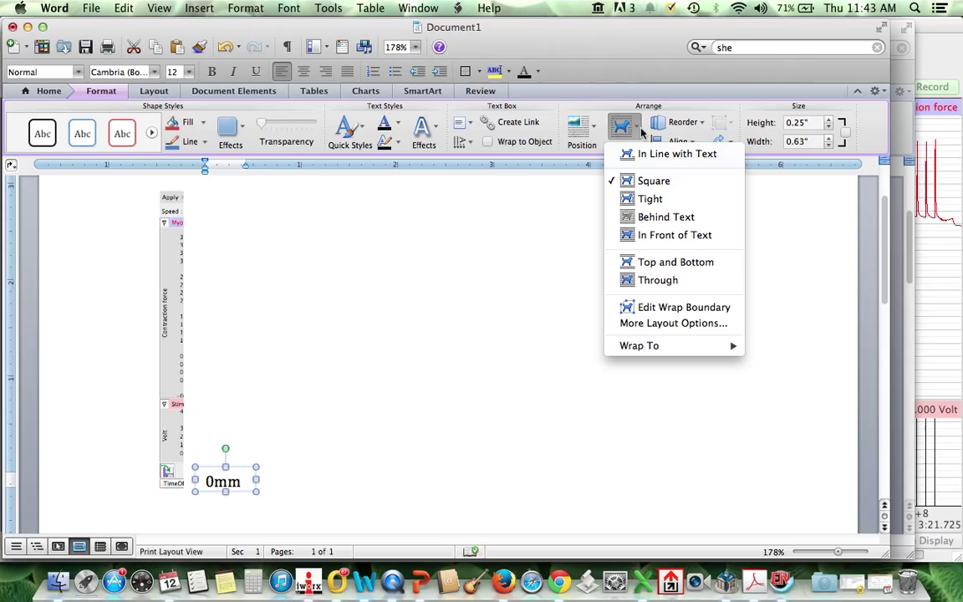
mouse_move(665, 216)
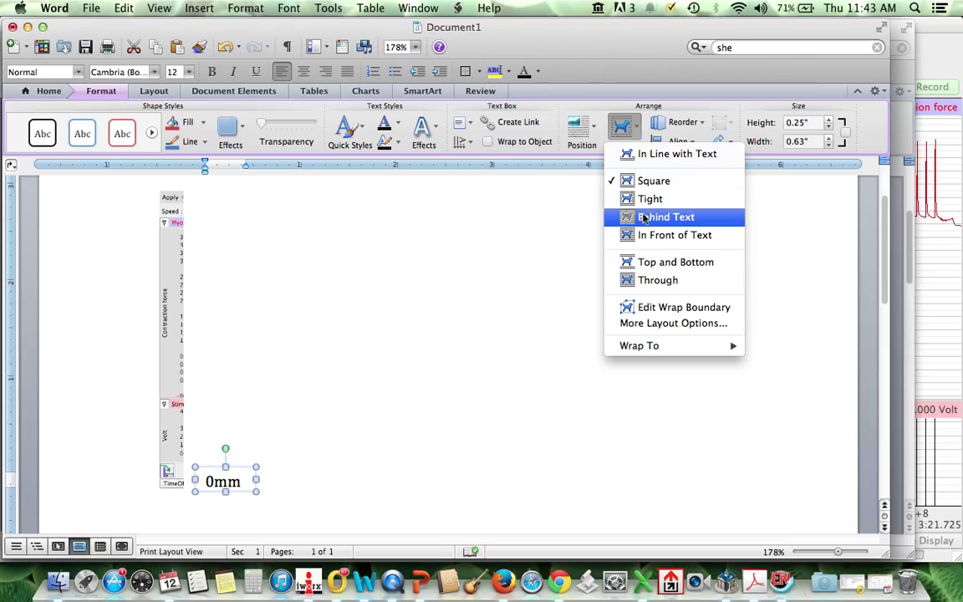
mouse_move(674, 235)
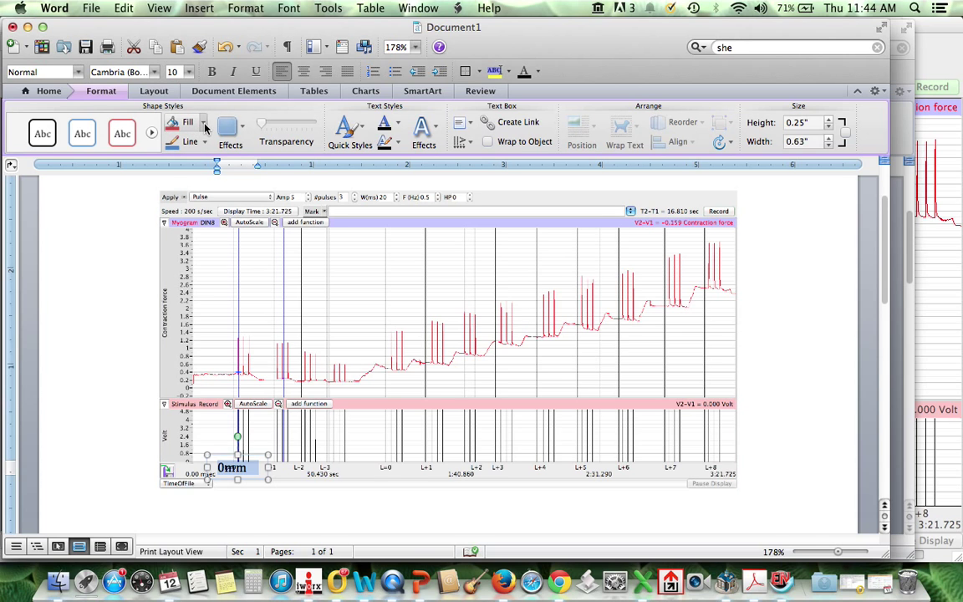
- Give the 0mm label a white fill, resize it over the trace, and set 9 pt text
click(202, 122)
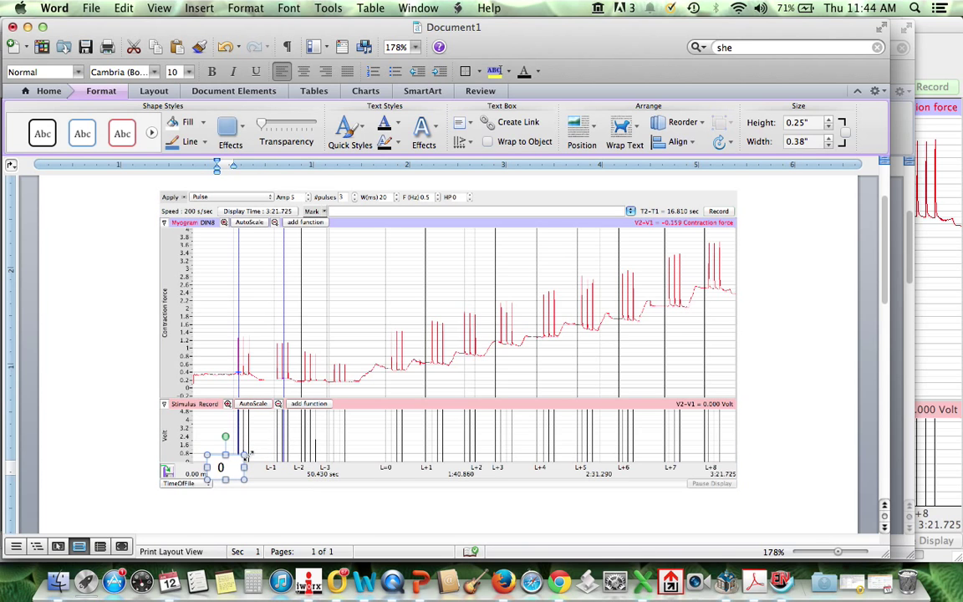
drag(244, 455, 257, 480)
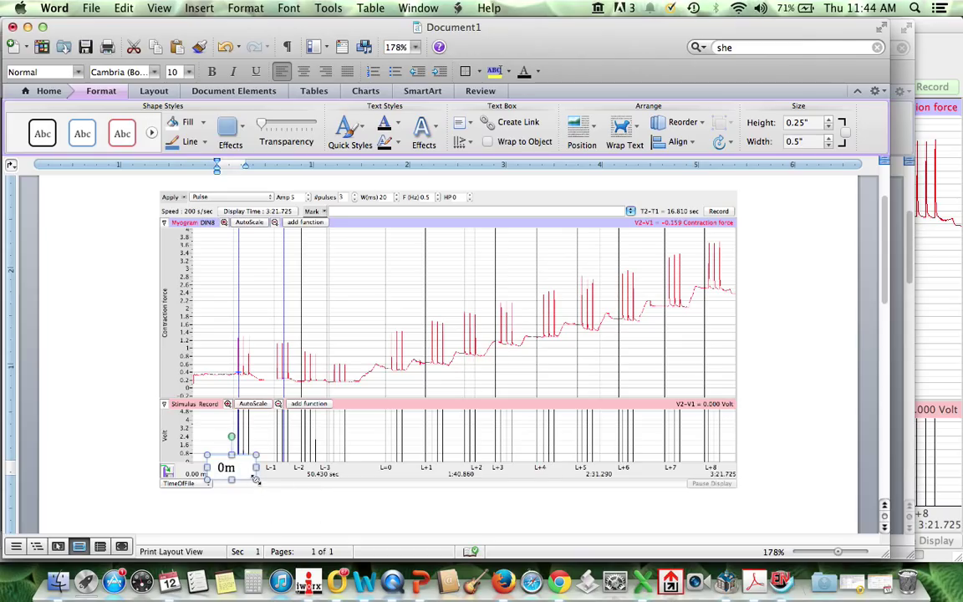
click(189, 72)
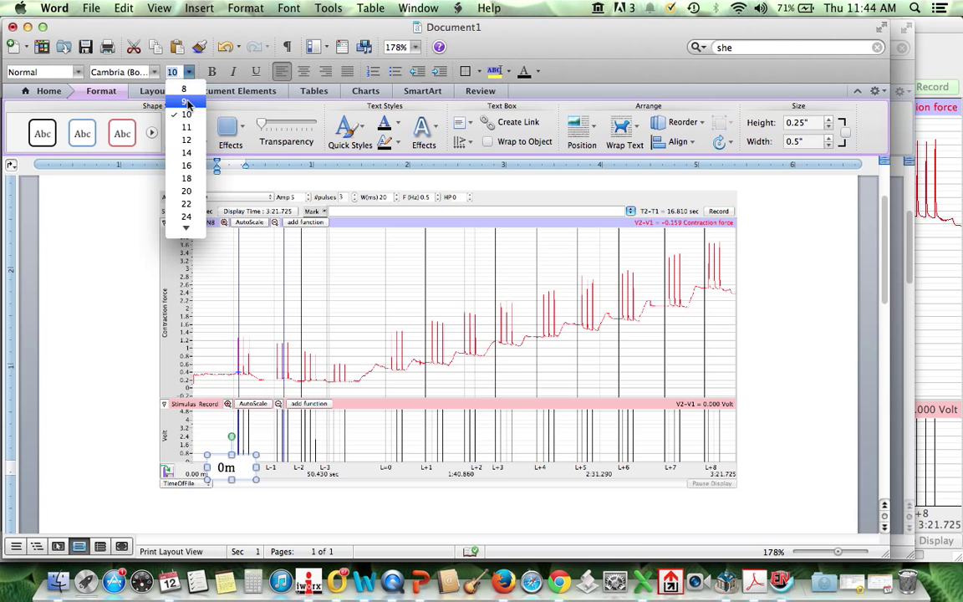
click(183, 89)
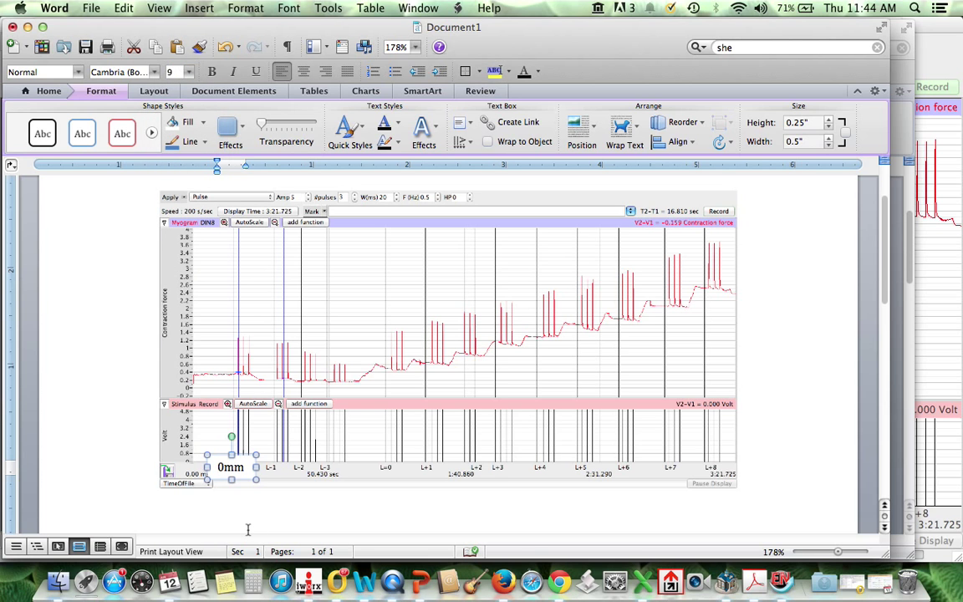
click(447, 334)
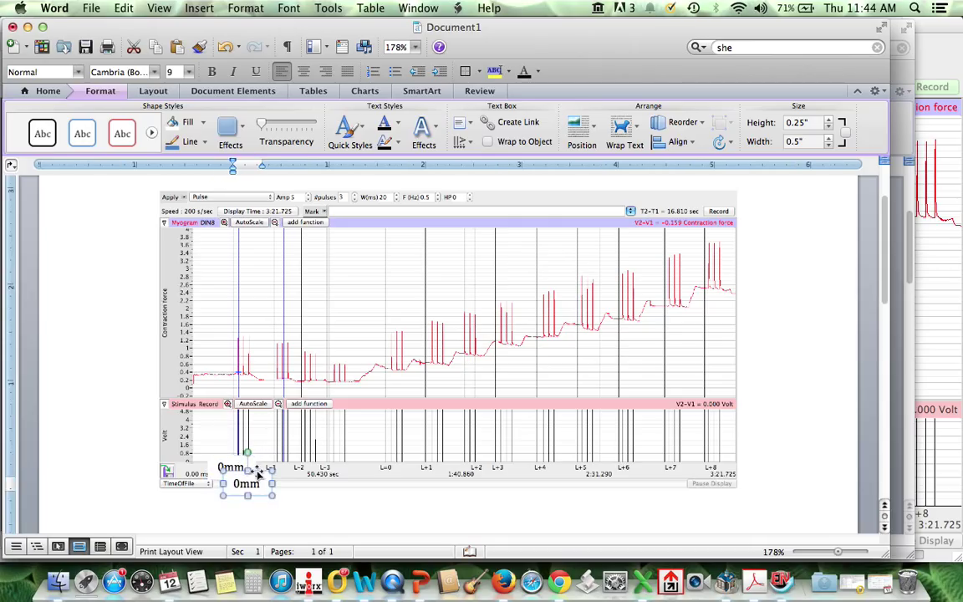
- Place the '-1 mm' copy beside the 0mm label, then set 9 pt and 8 pt text sizes
drag(246, 483, 267, 454)
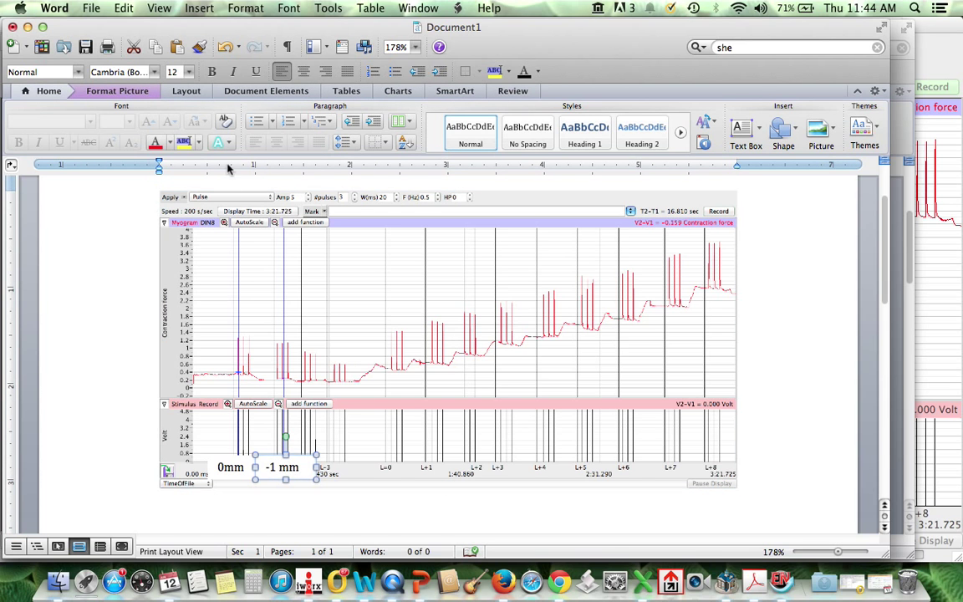
click(190, 71)
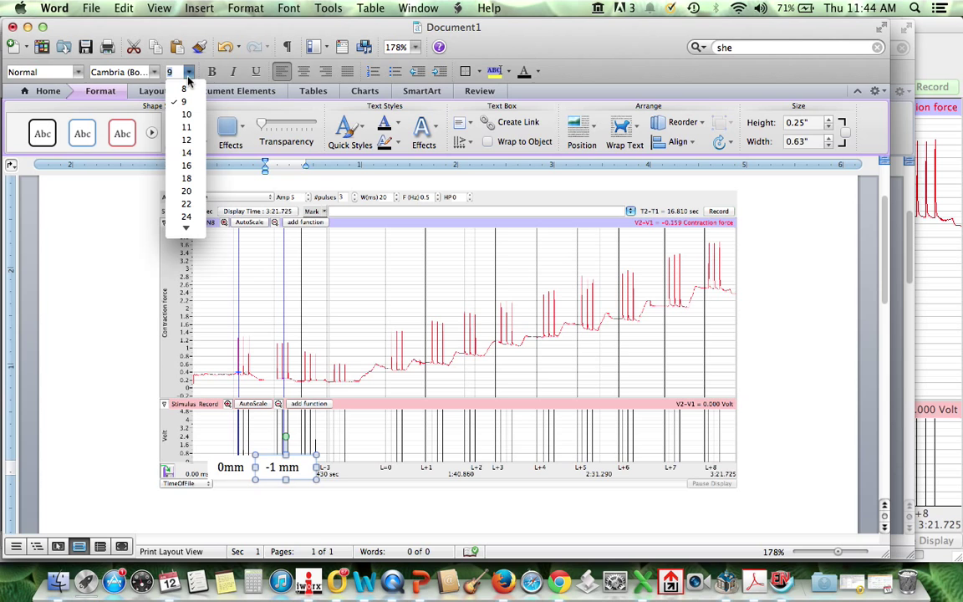
click(183, 87)
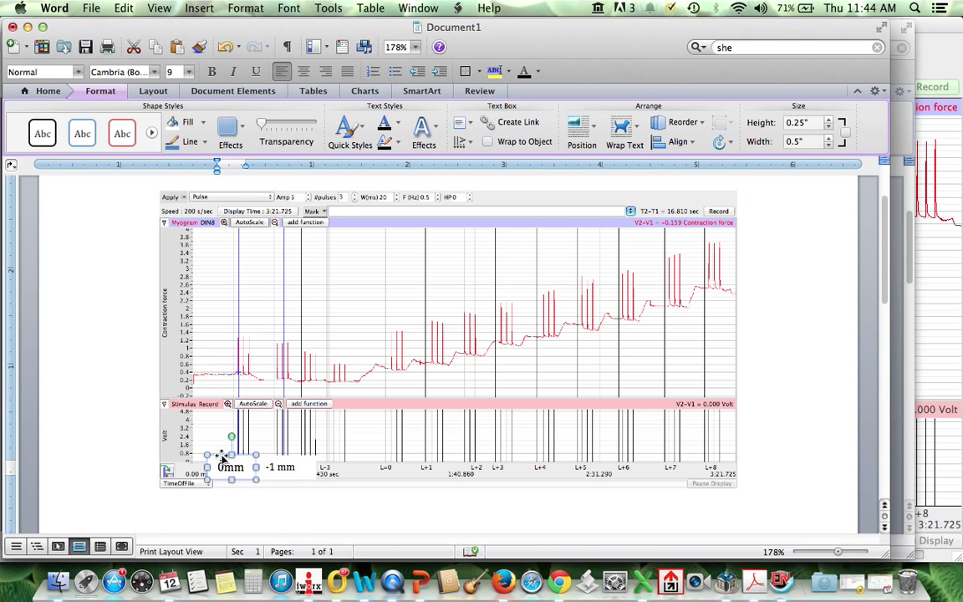
click(191, 72)
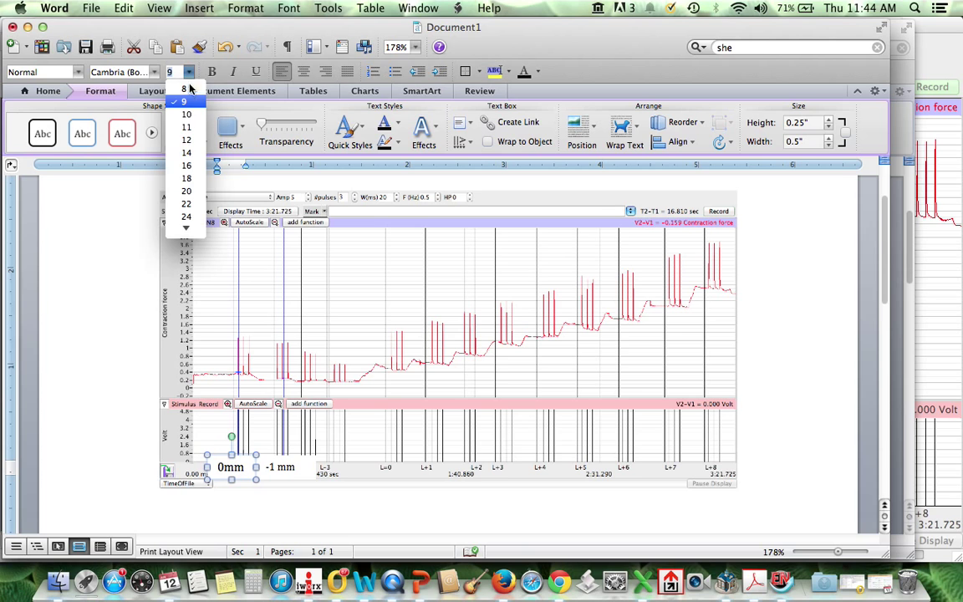
click(183, 87)
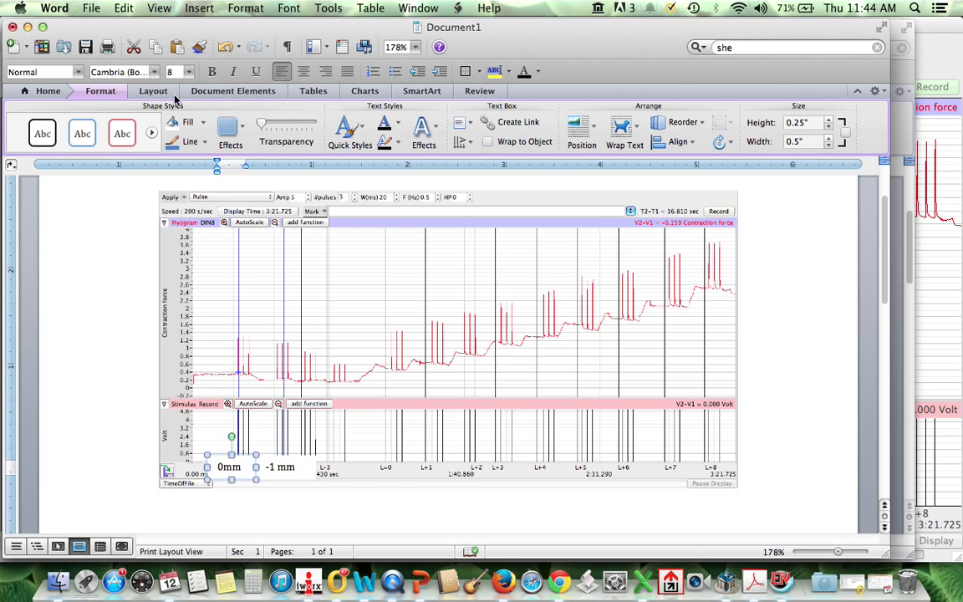
mouse_move(171, 72)
text(5)
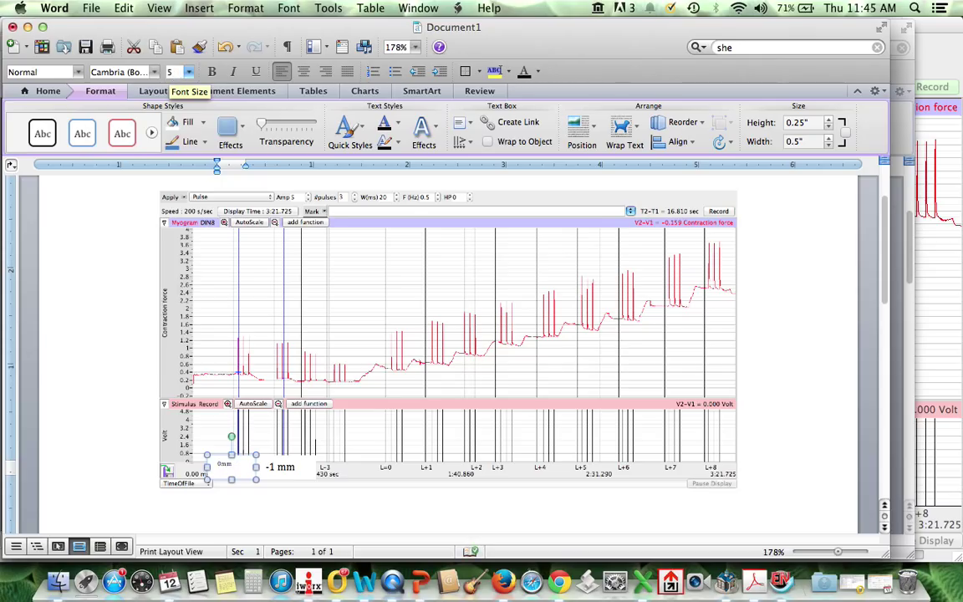
mouse_move(193, 80)
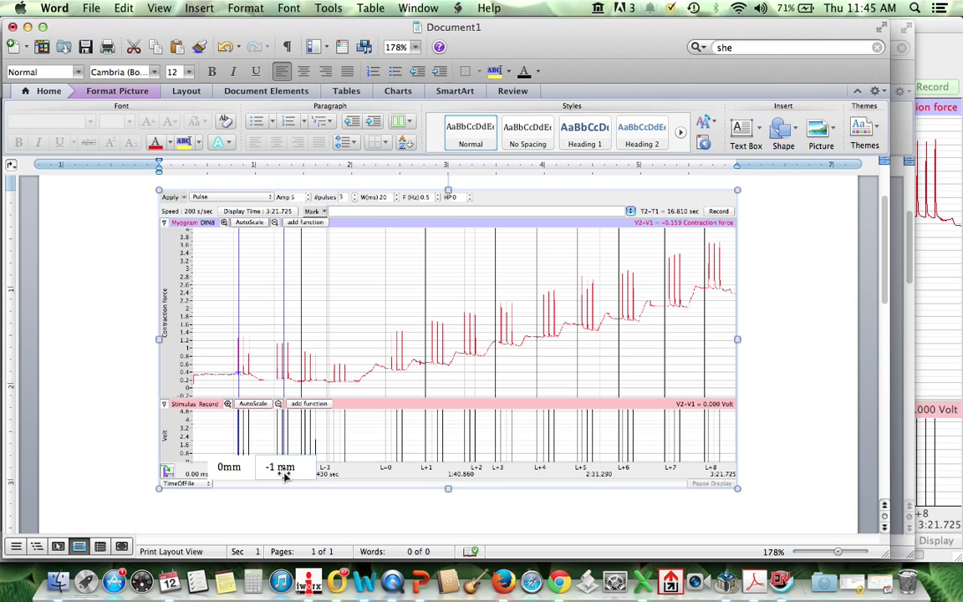
mouse_move(345, 376)
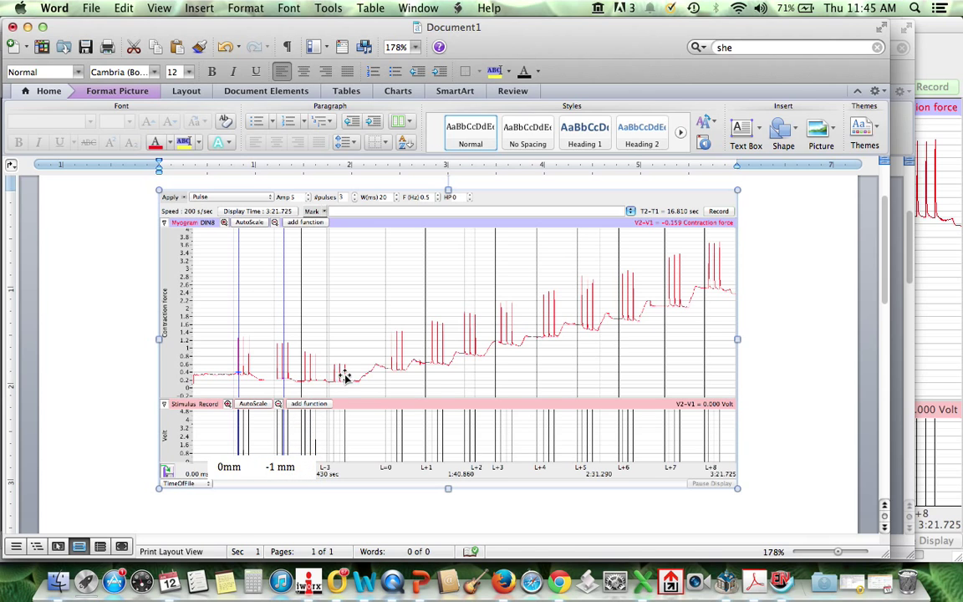
mouse_move(393, 428)
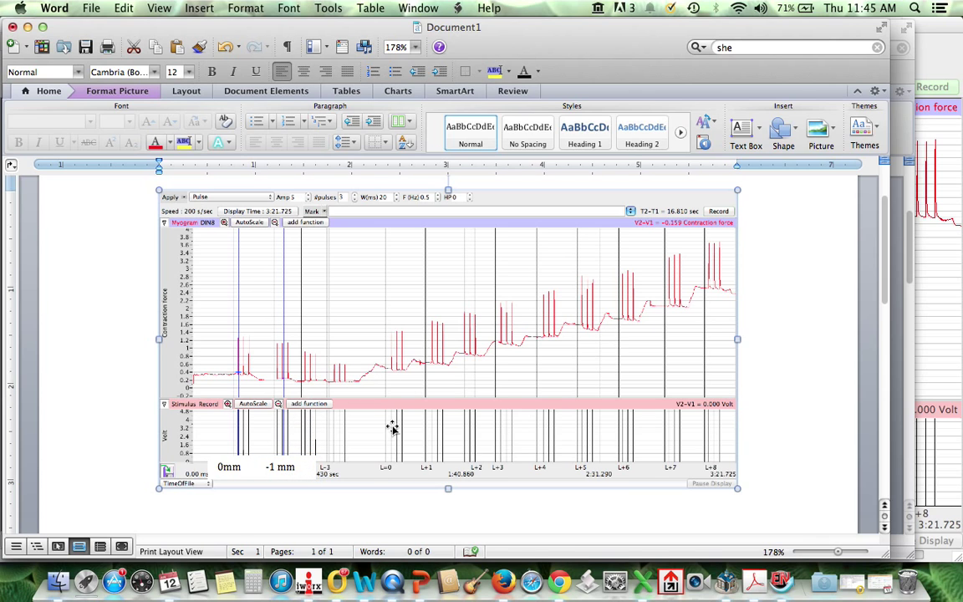
mouse_move(533, 330)
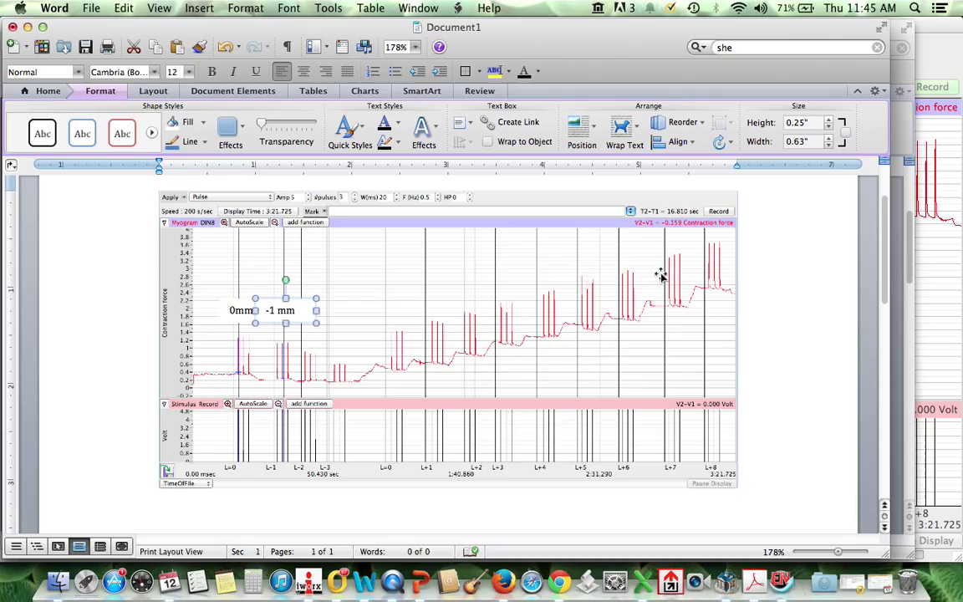
mouse_move(760, 331)
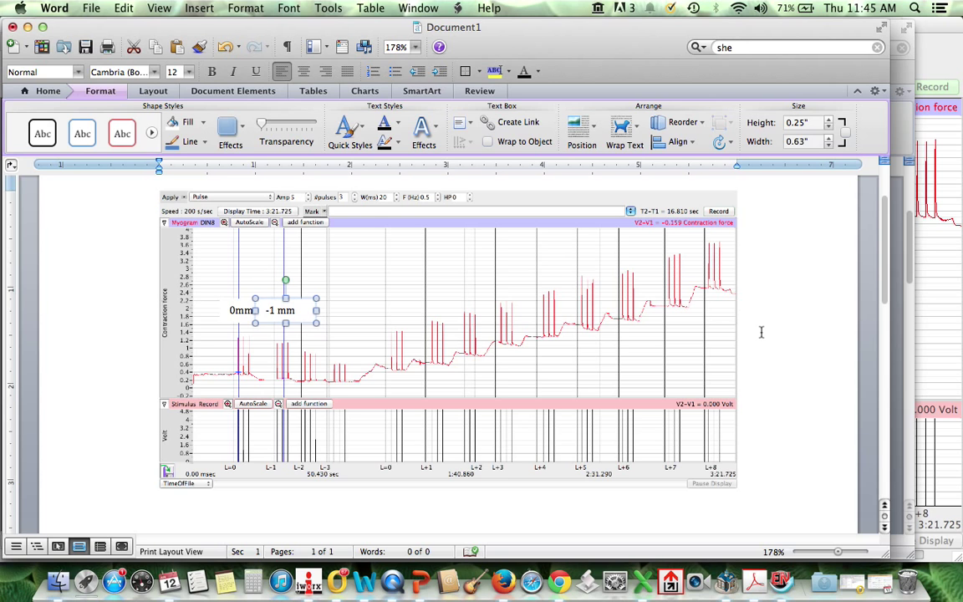
scroll(down, 3)
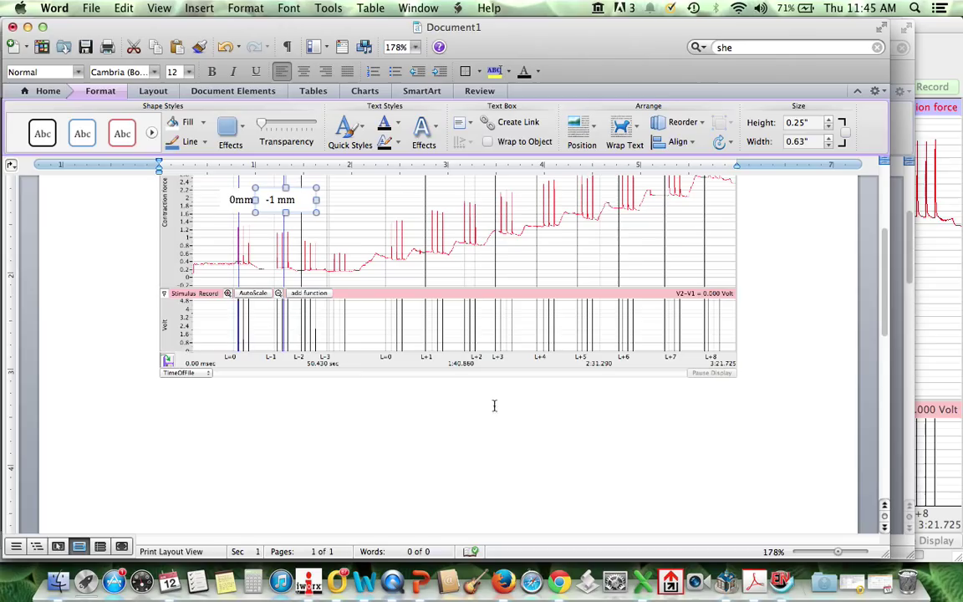
mouse_move(214, 414)
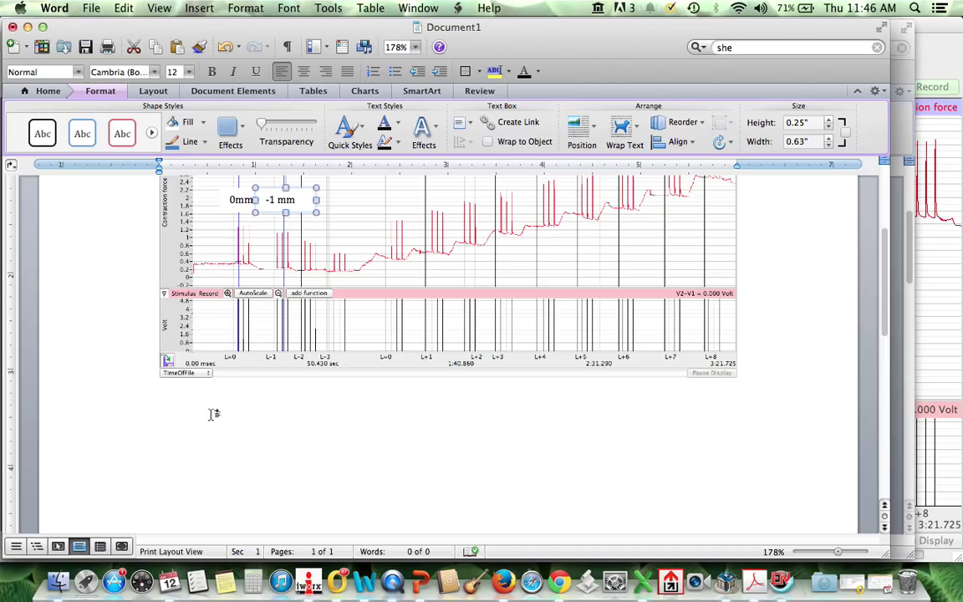
mouse_move(323, 280)
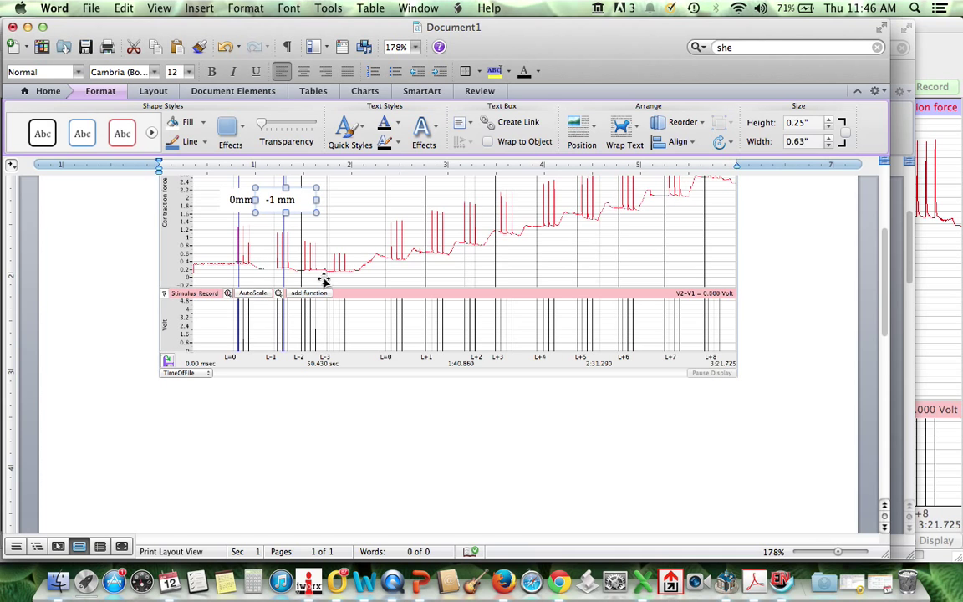
mouse_move(457, 494)
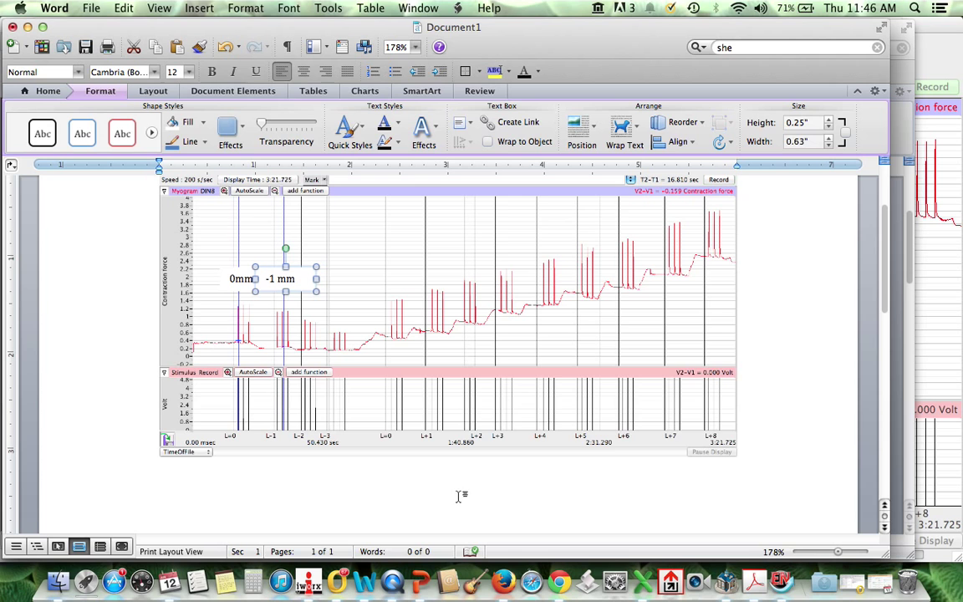
mouse_move(329, 331)
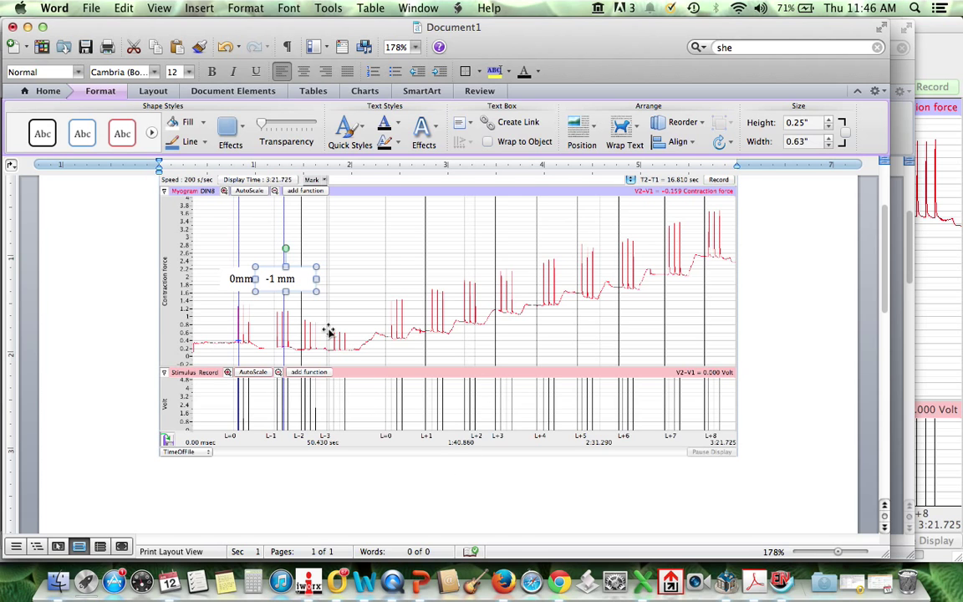
mouse_move(359, 338)
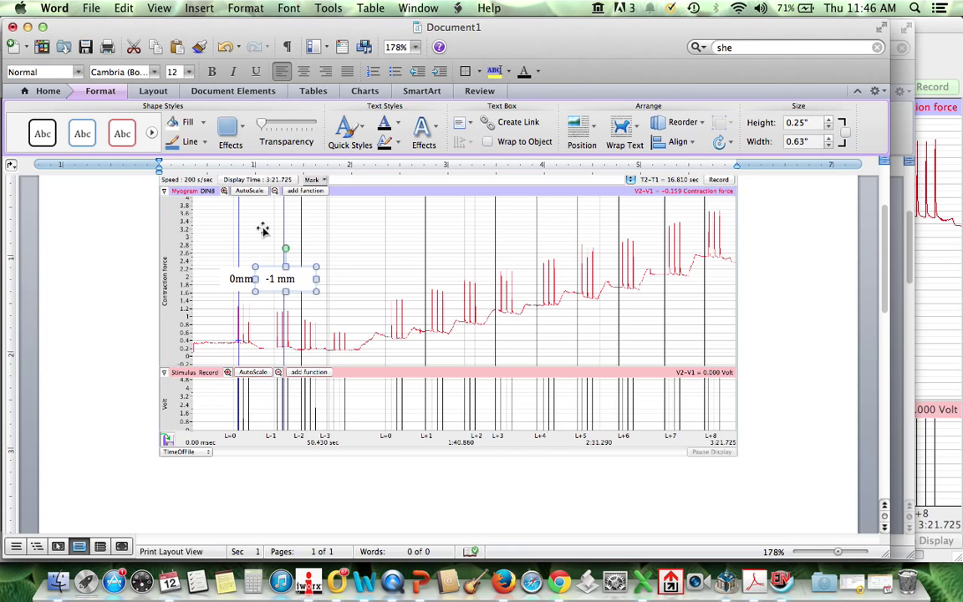
mouse_move(856, 462)
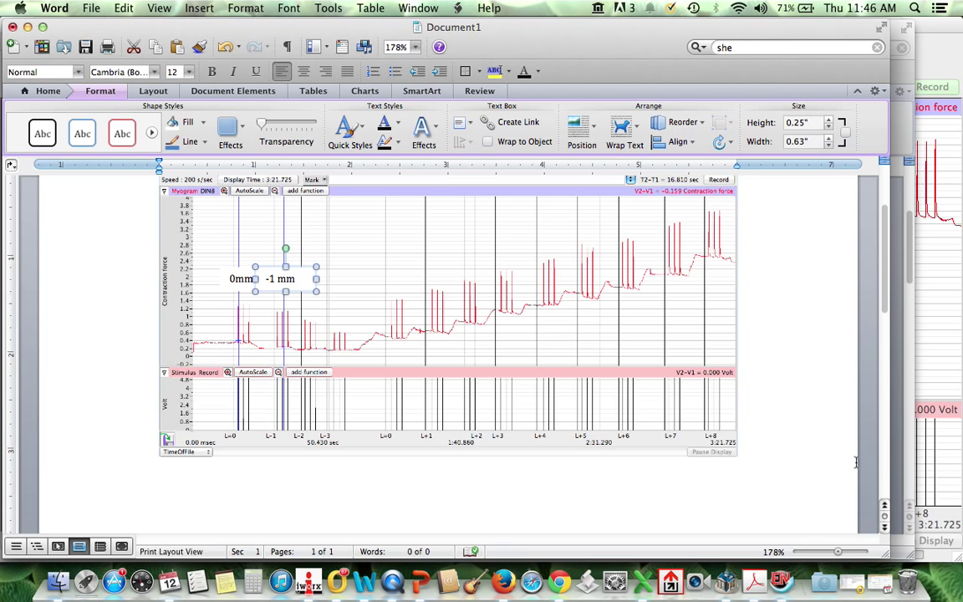